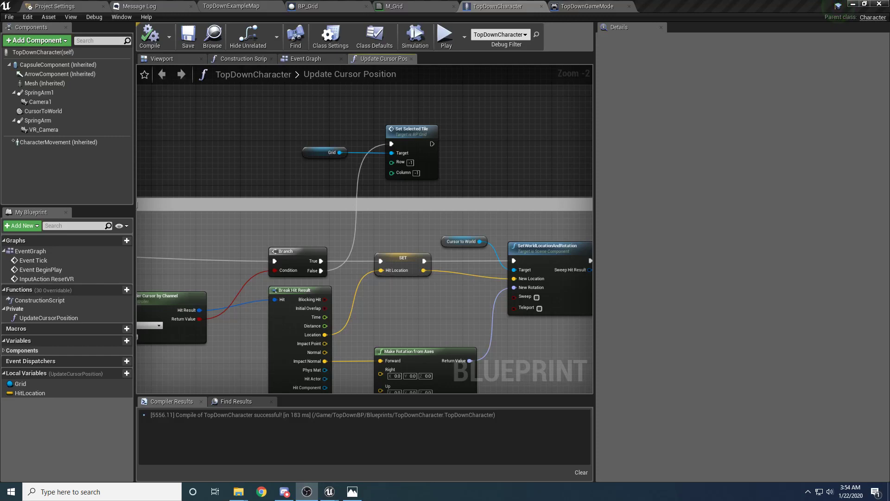
mouse_move(446, 36)
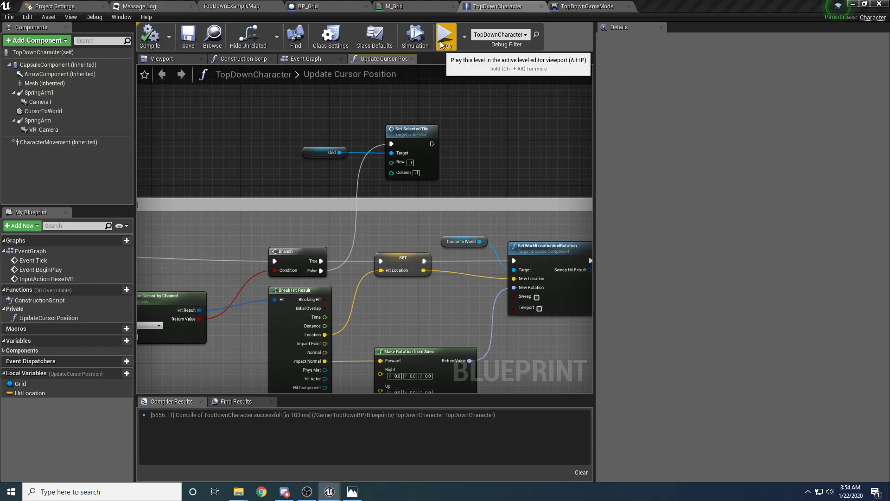
Play the level and send the character to a couple of grid tiles to test movement.
click(446, 36)
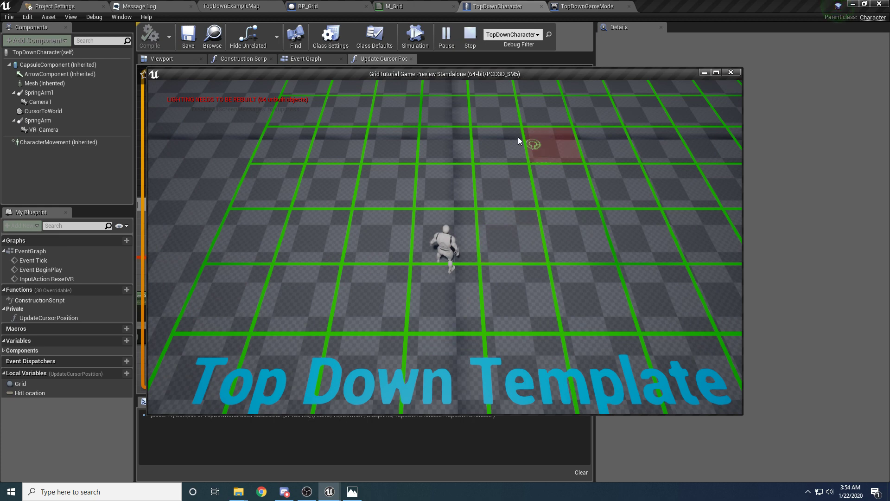
mouse_move(499, 203)
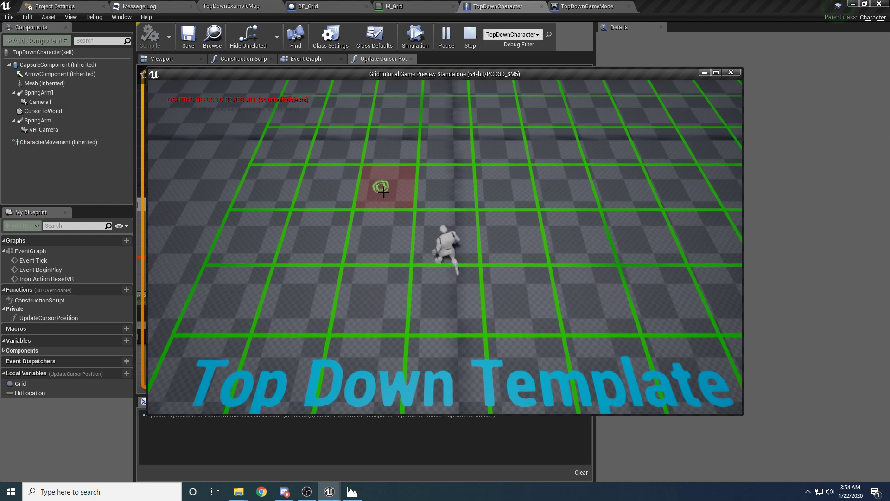
click(645, 372)
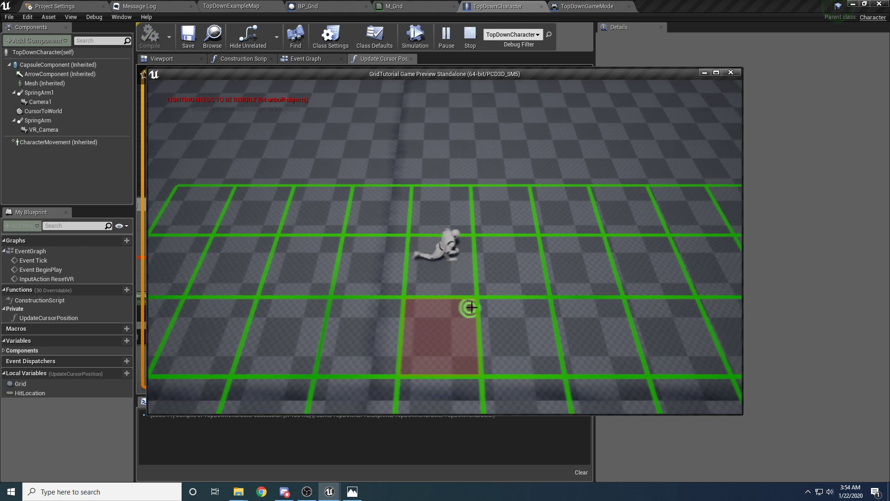
click(8, 17)
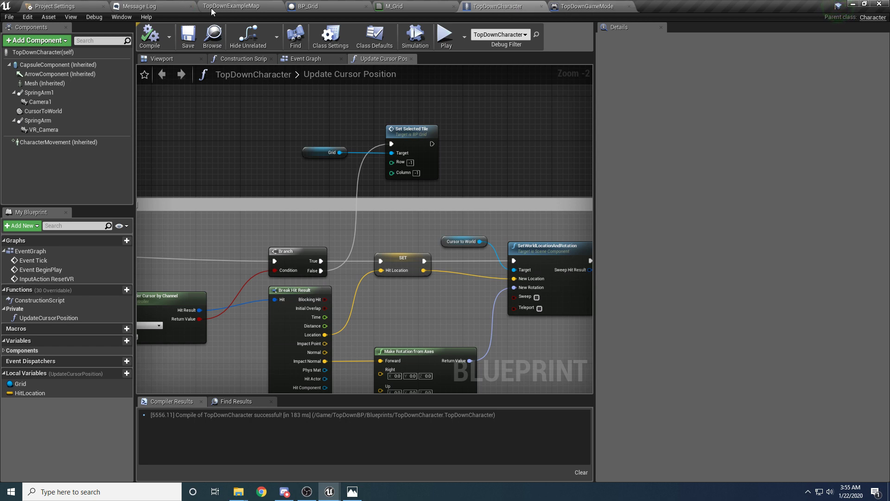
Back in the map editor, open the TopDownController blueprint from TopDownBP/Blueprints.
click(231, 7)
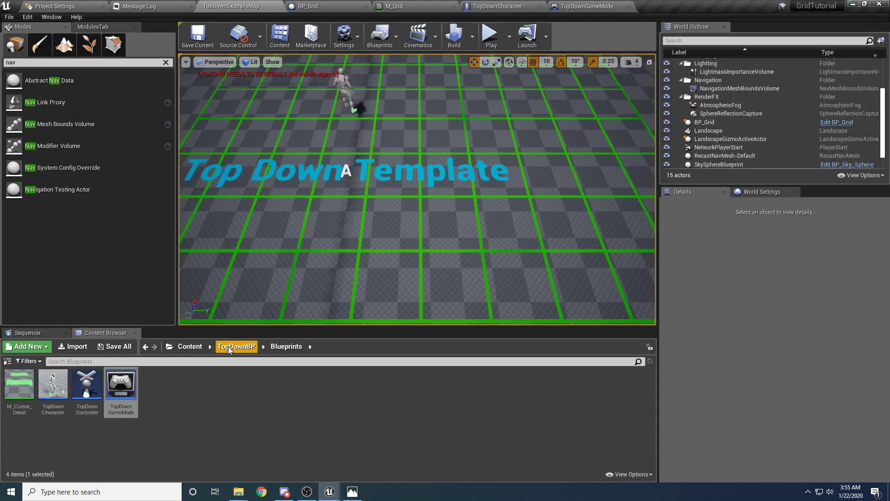
mouse_move(87, 383)
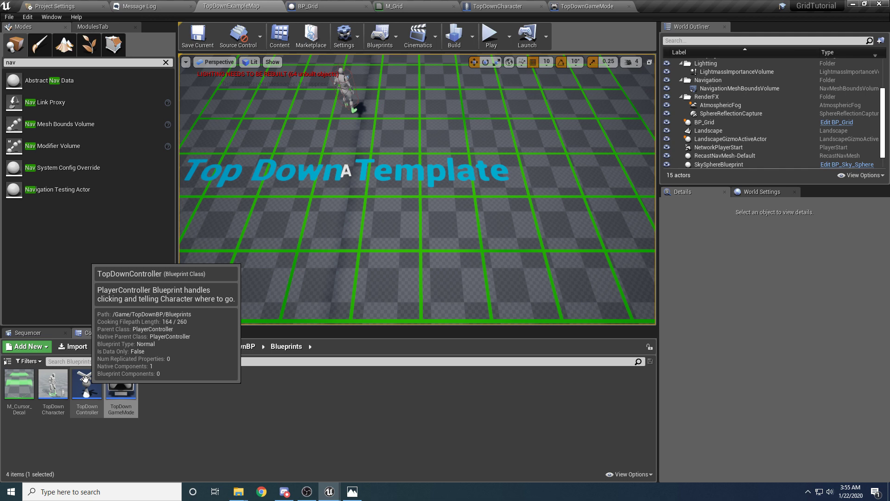
double_click(87, 385)
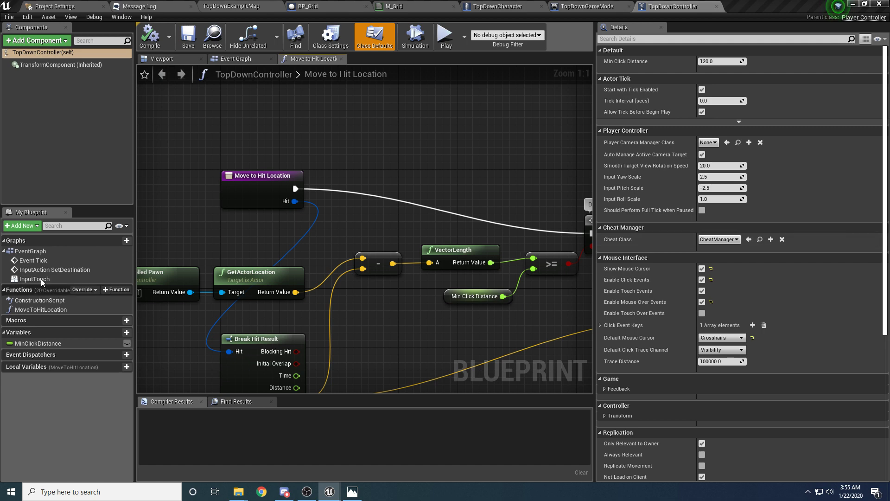
Show the Event Graph and inspect the cursor hit trace and its Move to Hit Location call.
click(235, 59)
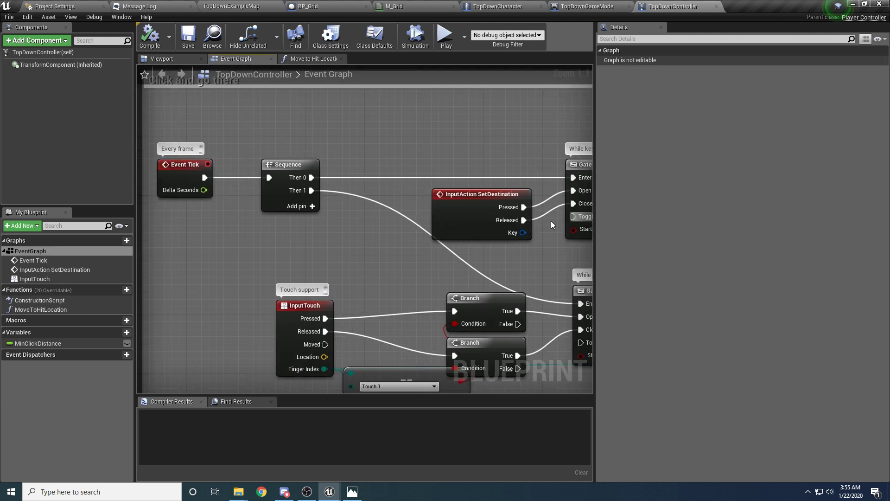
drag(398, 227, 284, 216)
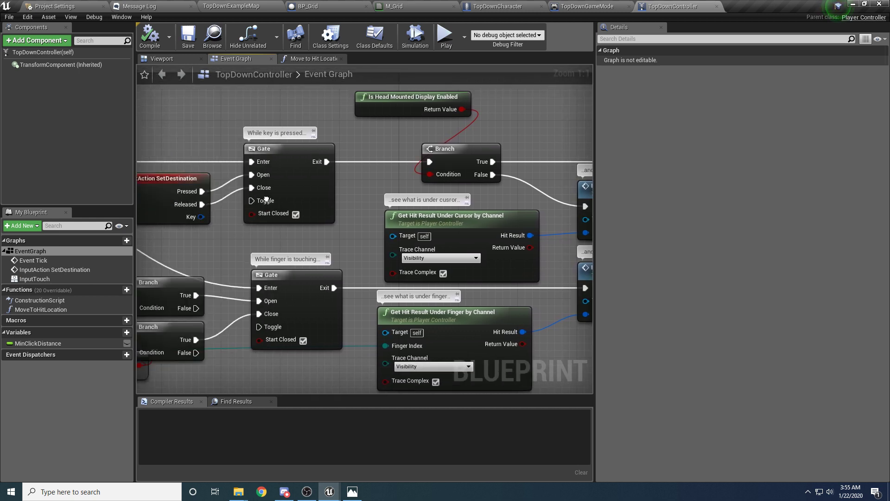
click(173, 178)
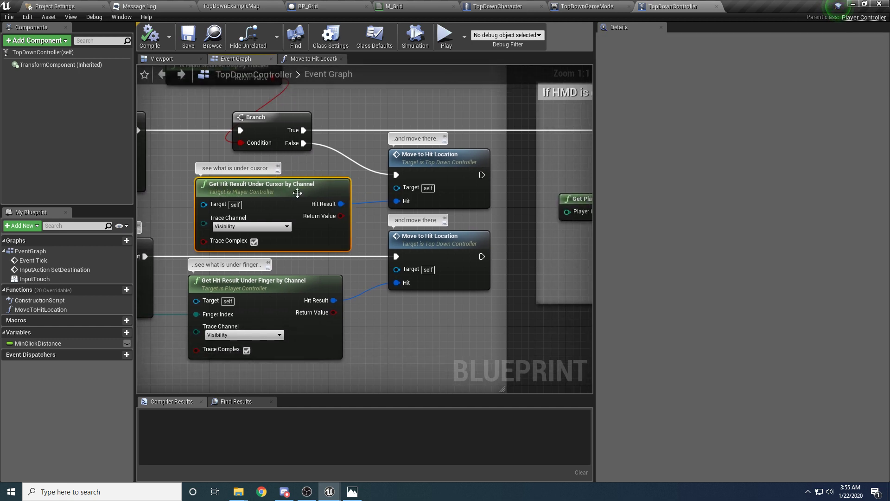
click(372, 173)
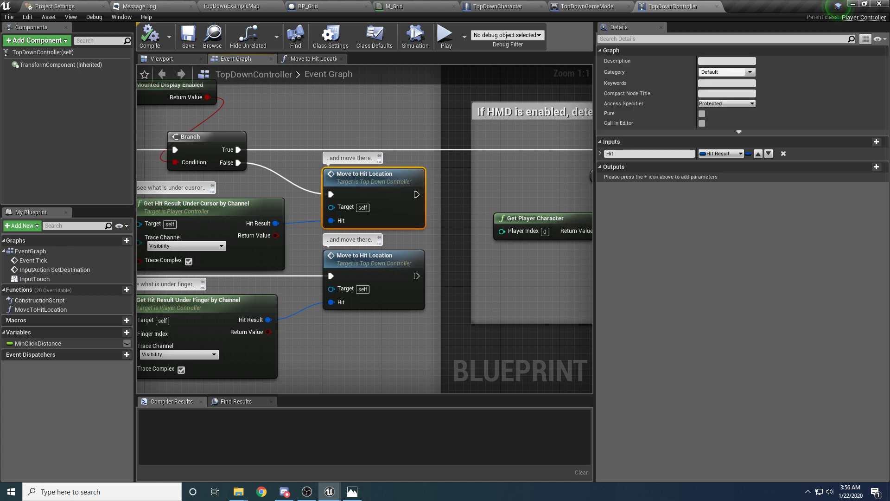
mouse_move(363, 182)
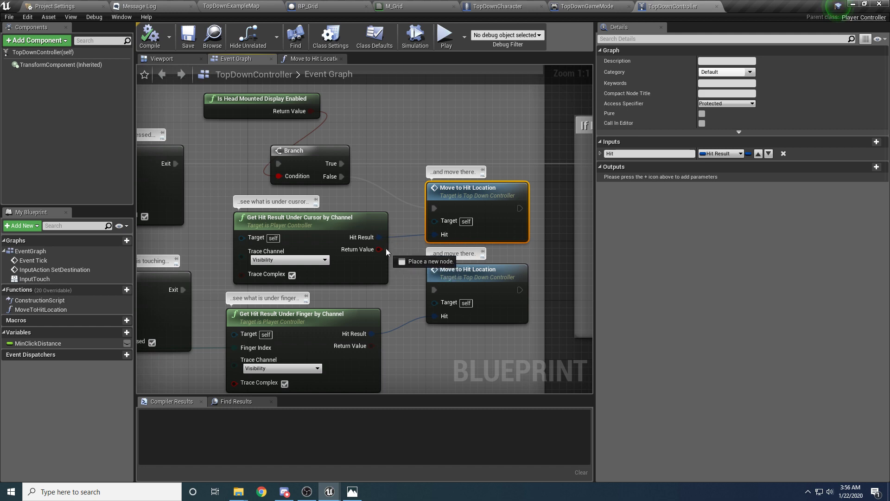
Gate both Move to Hit Location calls behind Branch nodes on the trace's Return Value.
scroll(down, 3)
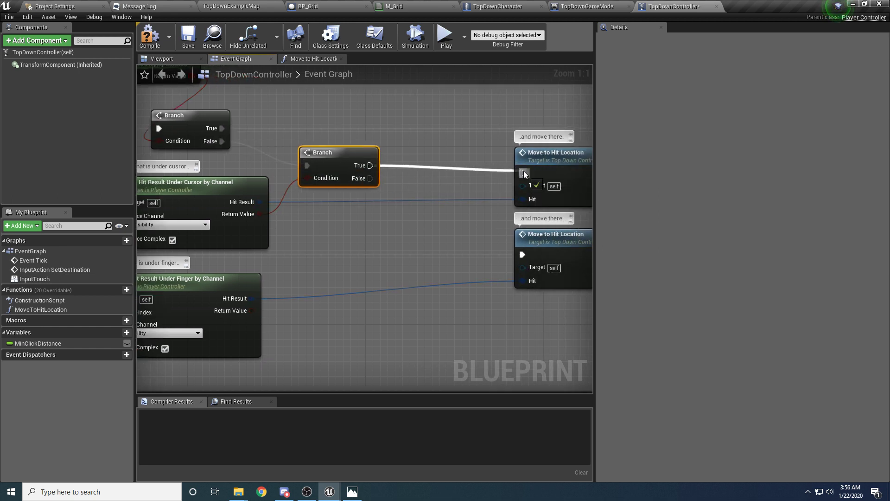
scroll(down, 3)
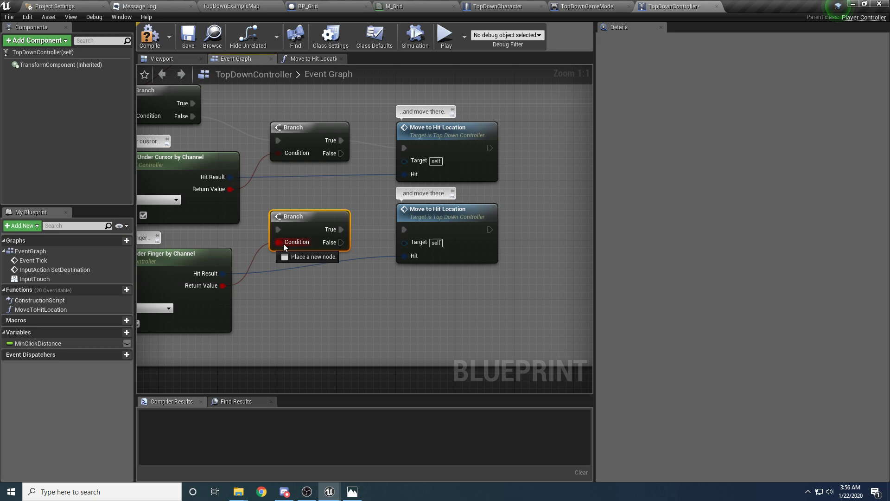
scroll(down, 3)
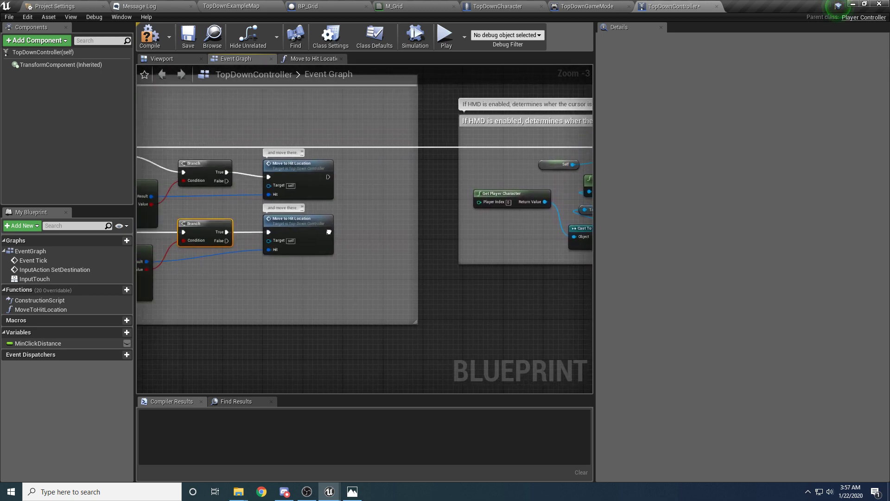
scroll(down, 3)
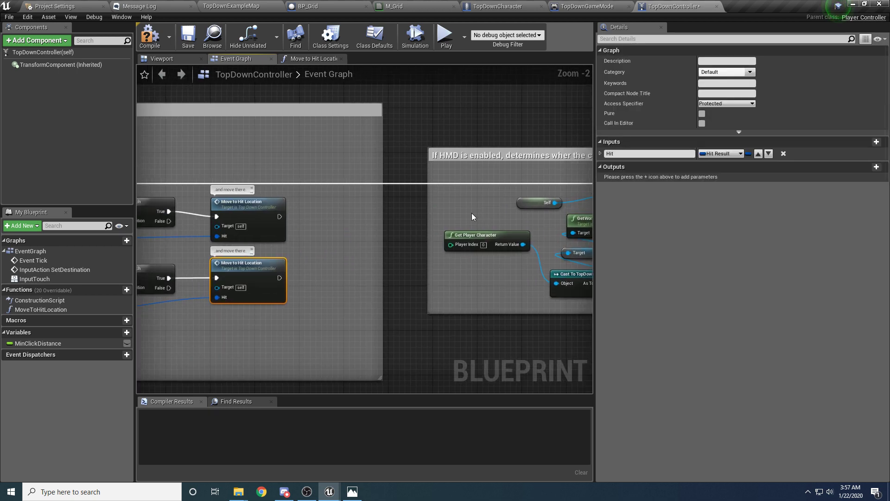
scroll(down, 3)
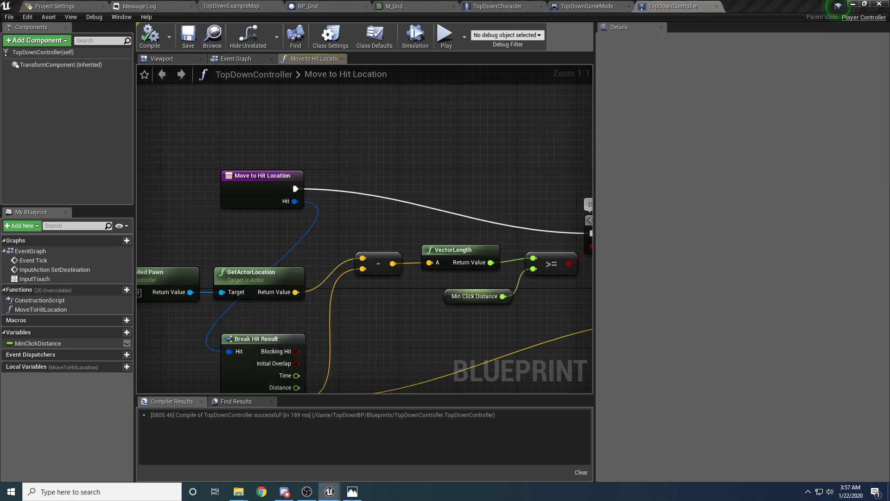
mouse_move(469, 179)
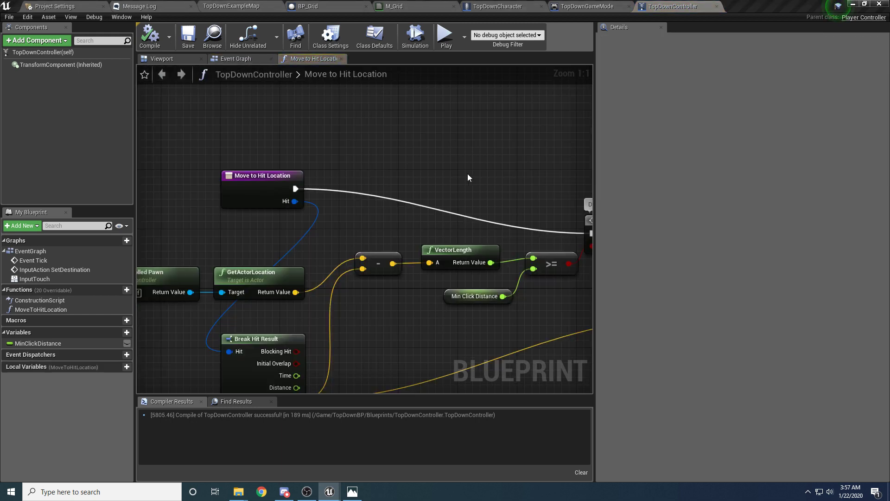
Open the MoveToHitLocation function graph from the Functions list in My Blueprint.
scroll(down, 3)
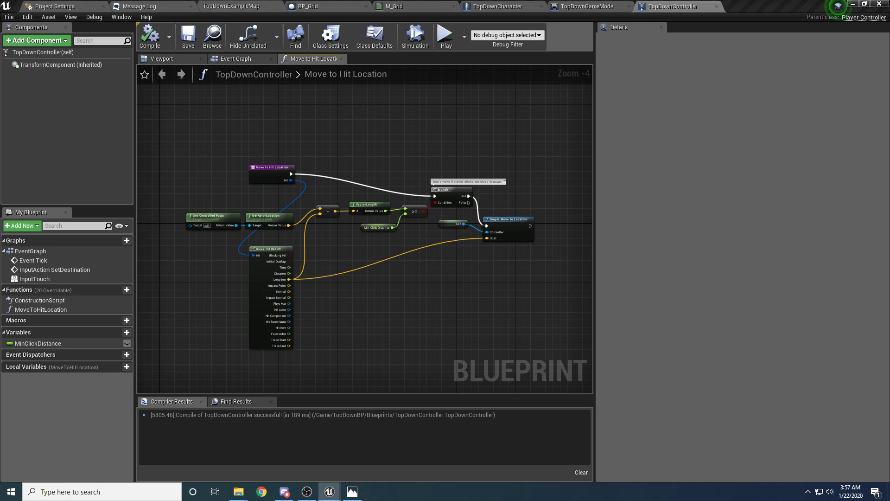
scroll(up, 3)
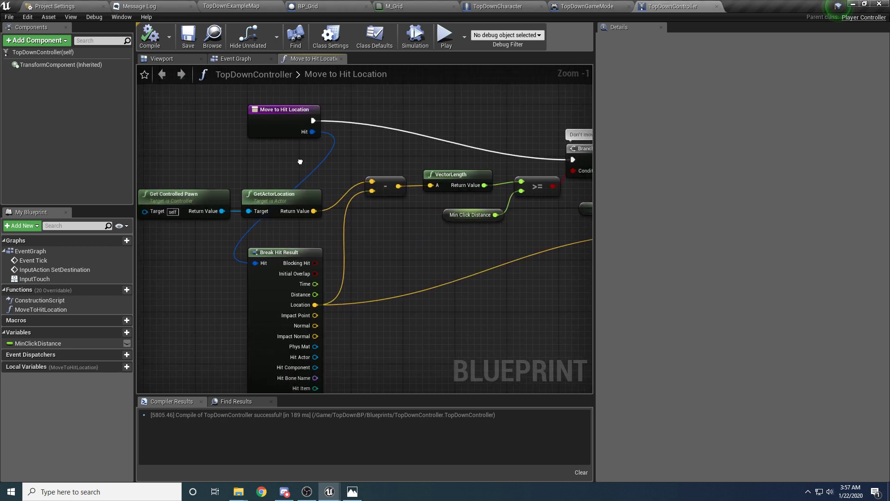
click(358, 127)
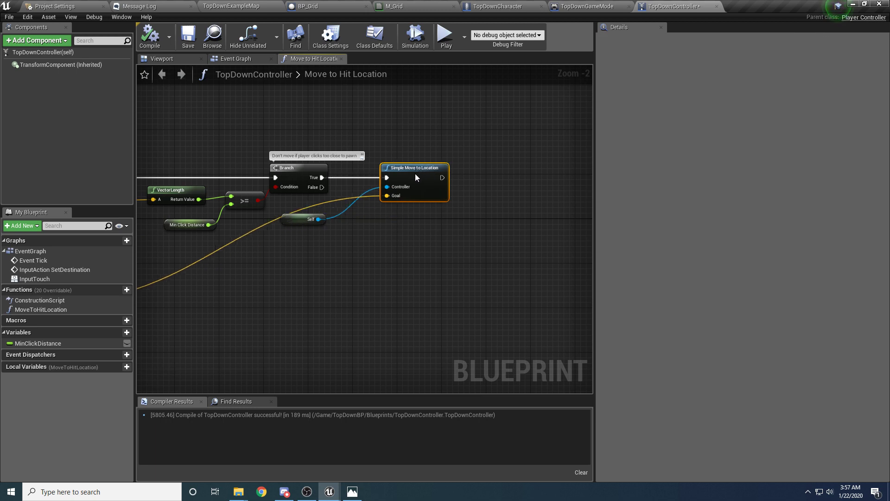
scroll(up, 3)
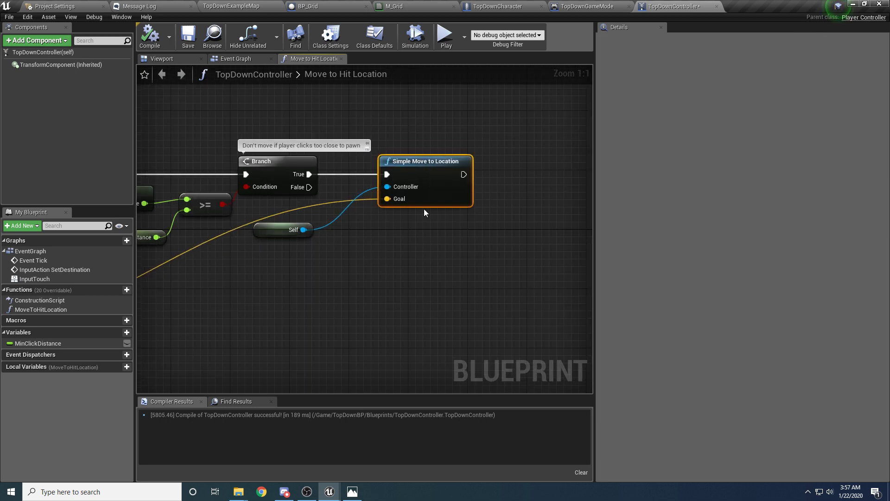
mouse_move(570, 253)
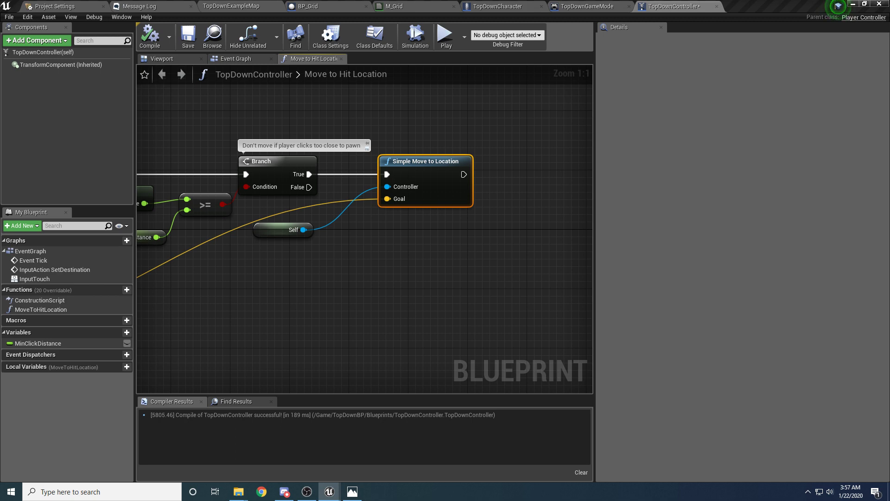
mouse_move(401, 158)
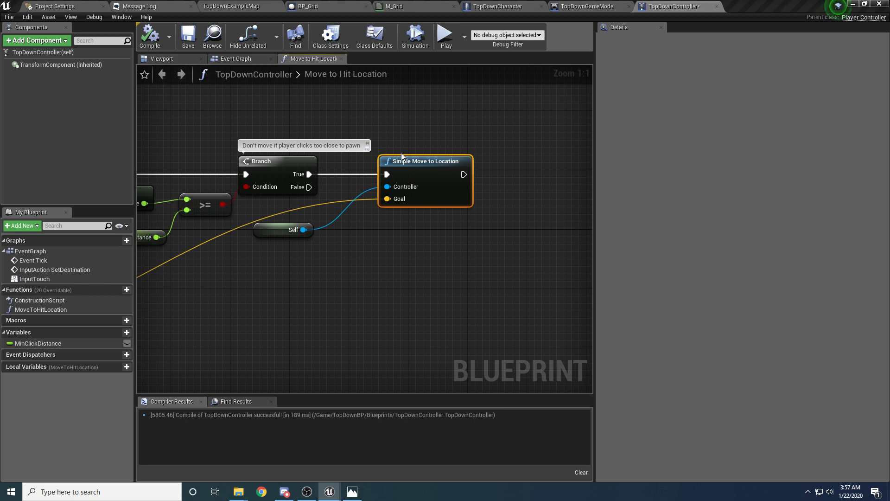
mouse_move(388, 199)
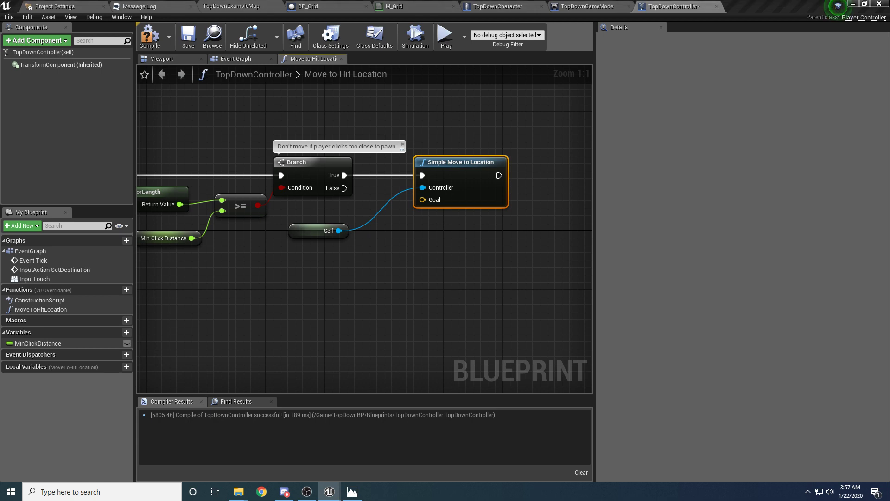
mouse_move(502, 196)
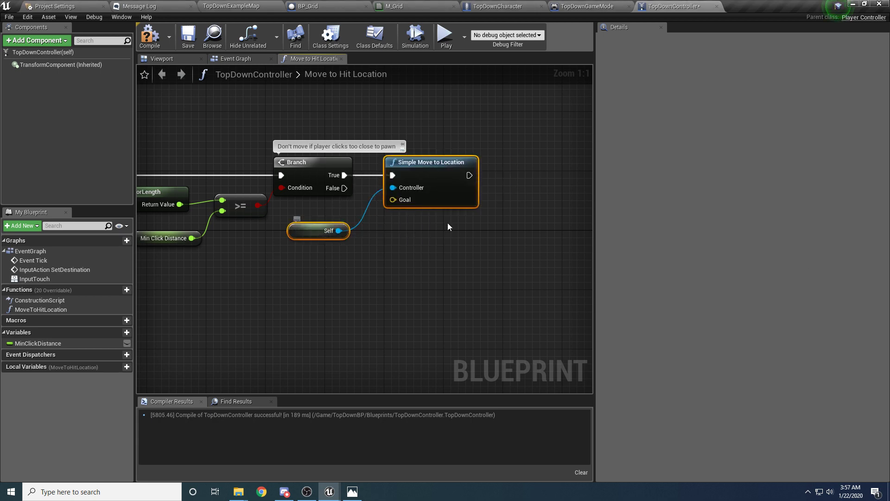
scroll(down, 3)
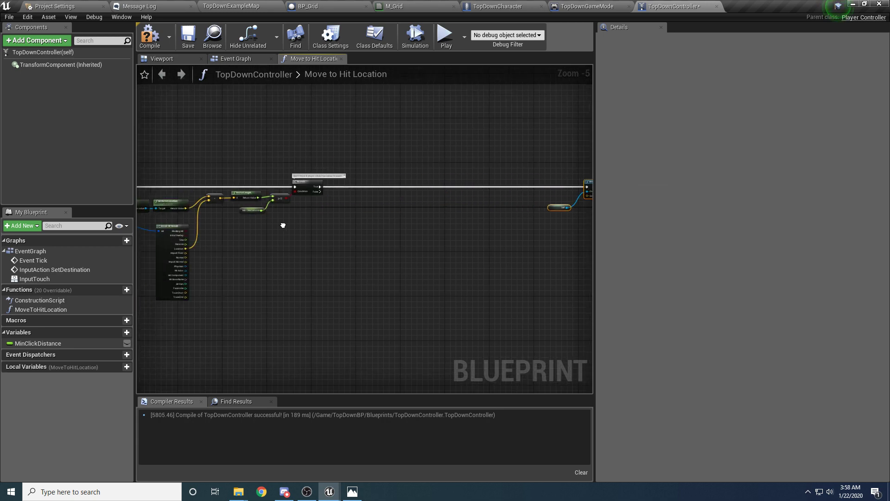
Promote the hit result's Location to a local vector named HitLocation and recompile.
scroll(up, 3)
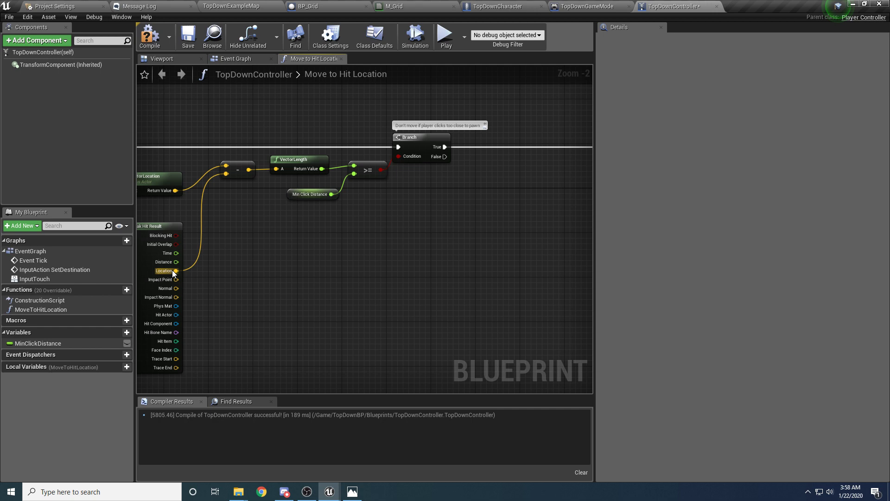
right_click(177, 270)
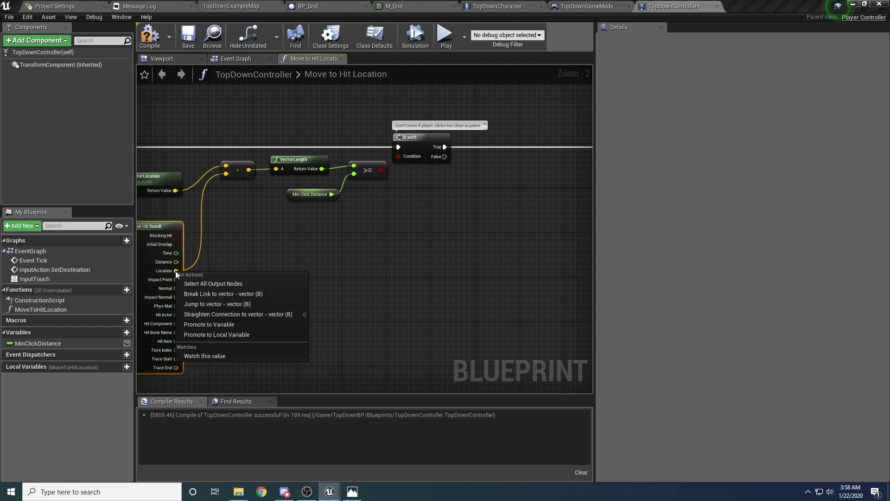
click(217, 335)
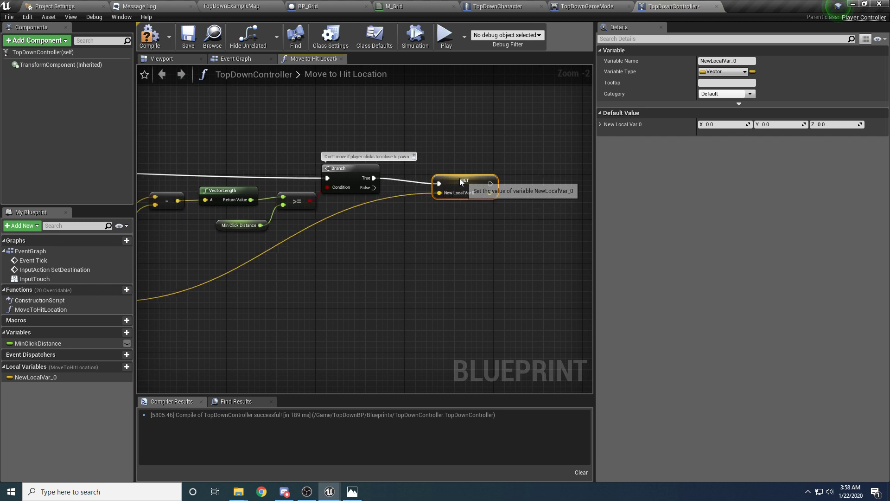
double_click(36, 378)
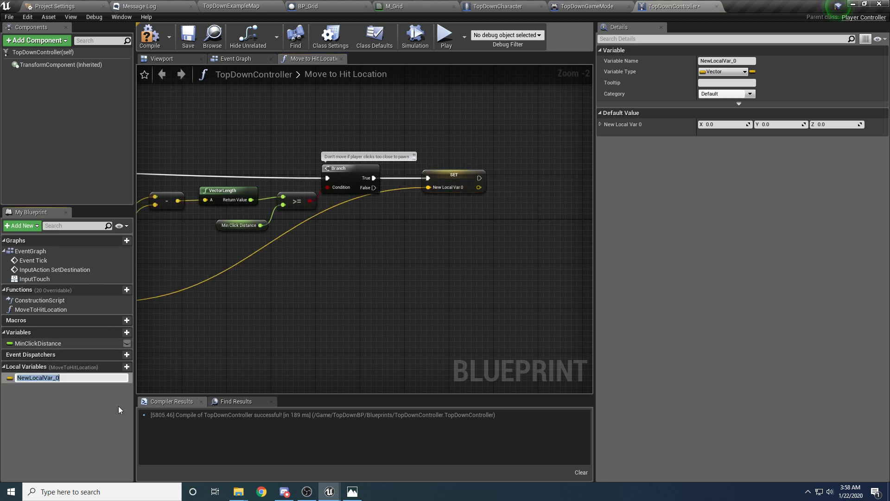
text(HitLocation)
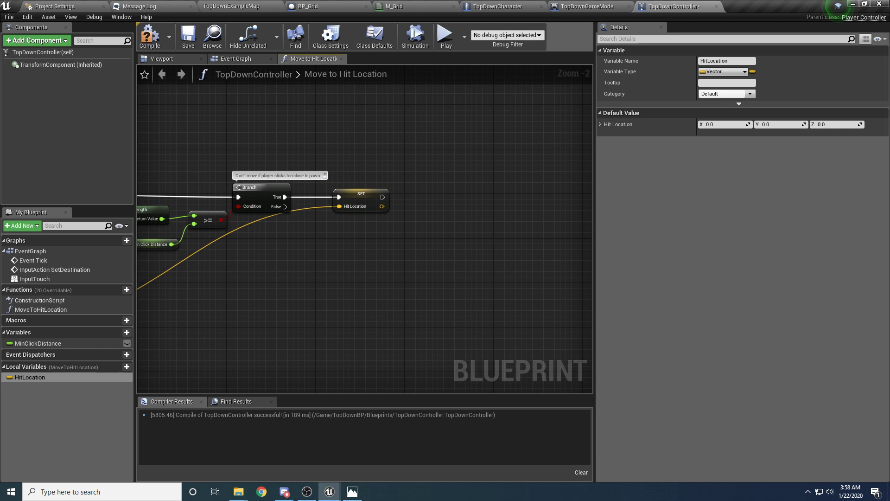
mouse_move(168, 39)
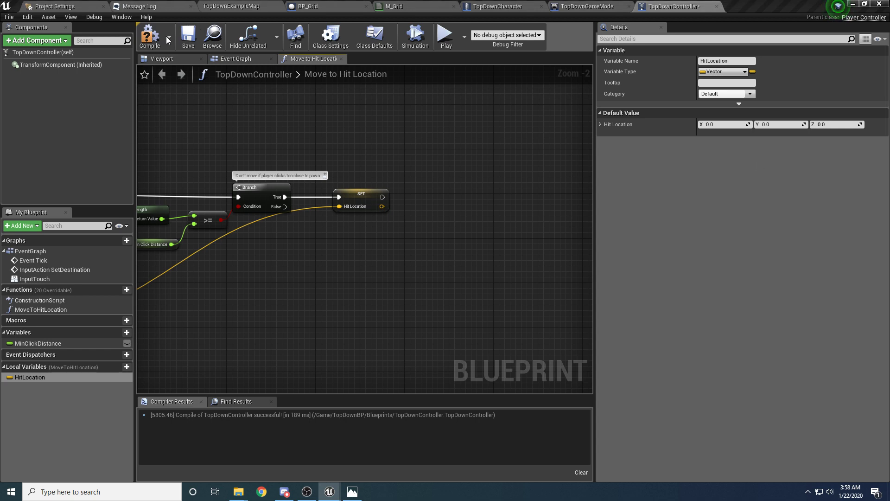
click(188, 36)
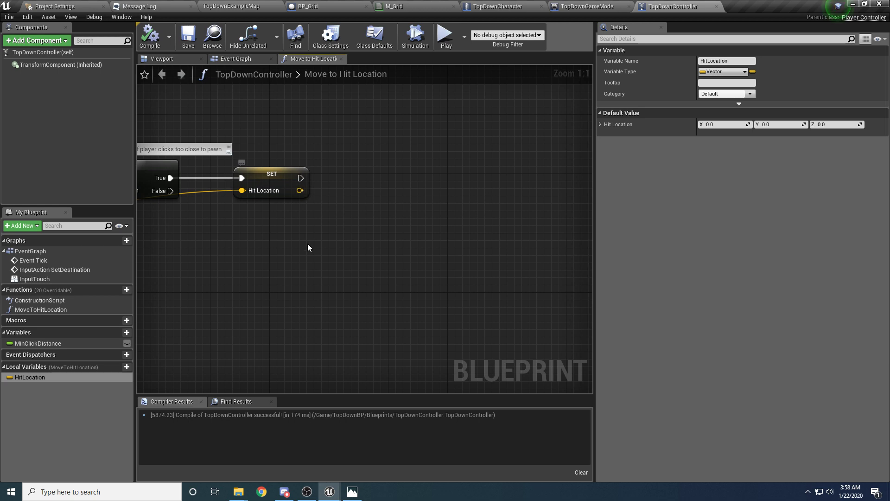
Add Get Game Mode, cast it to TopDownGameMode and read its Grid.
right_click(309, 249)
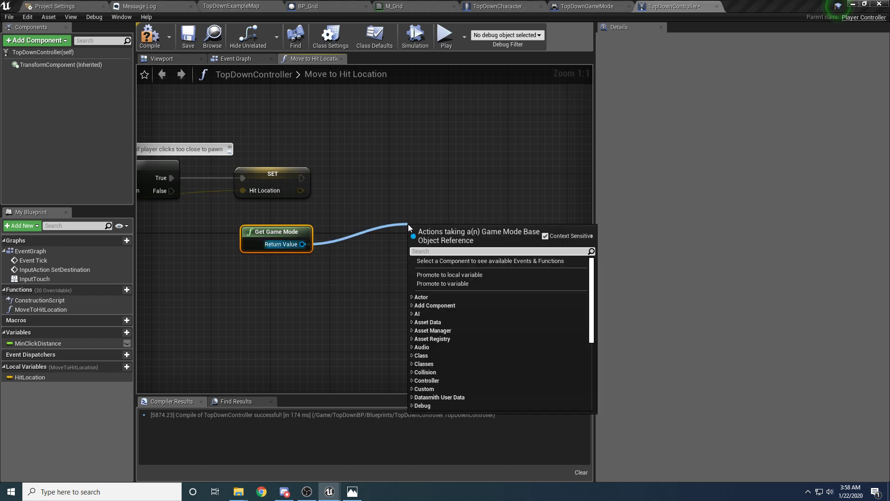
click(451, 231)
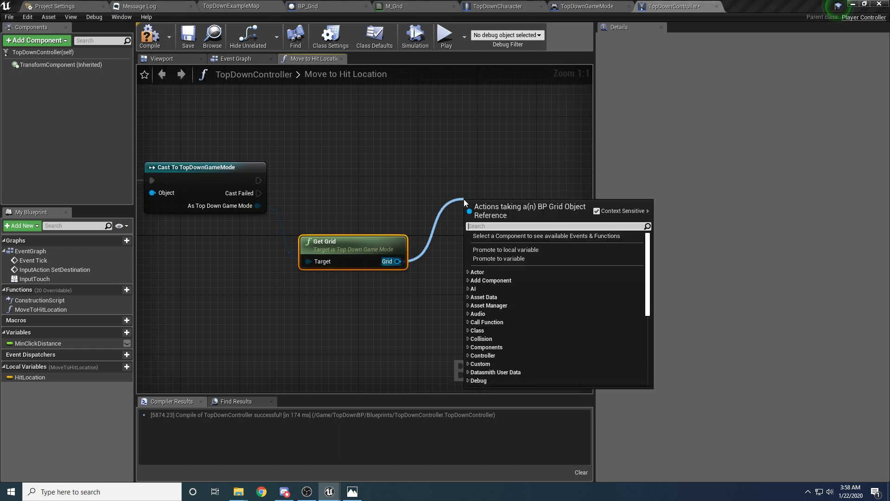
Add Location to Tile fed by HitLocation, branch on Valid, and wire Row/Column into Tile to Grid Location with Center checked.
text(location)
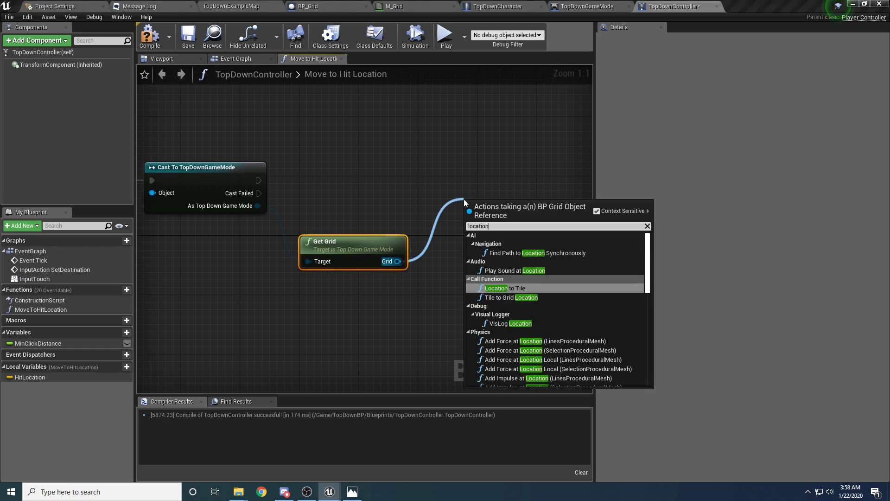
click(502, 288)
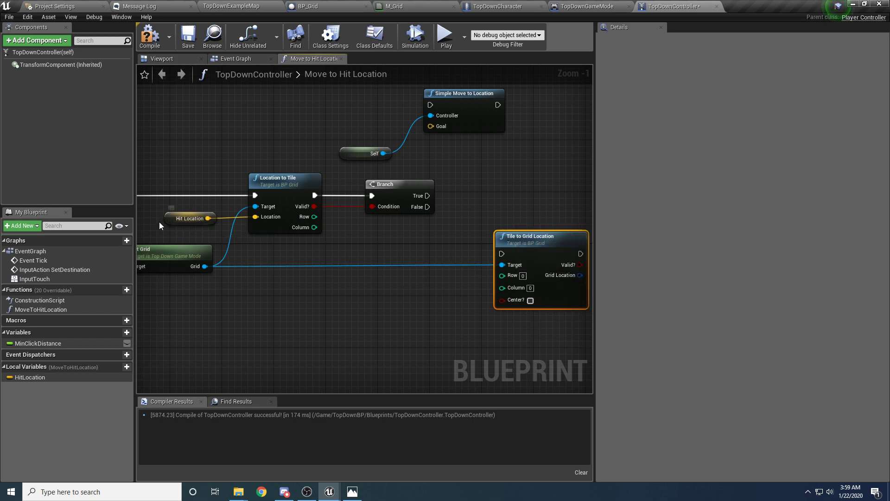
click(190, 218)
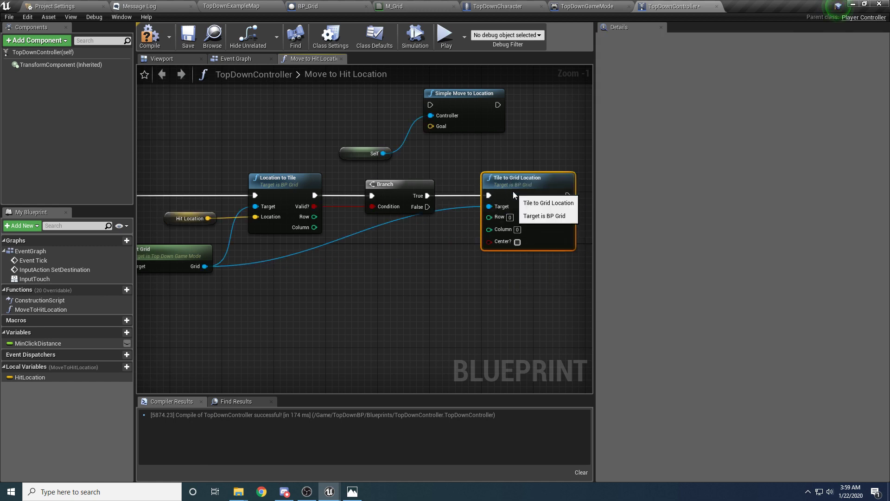
mouse_move(423, 269)
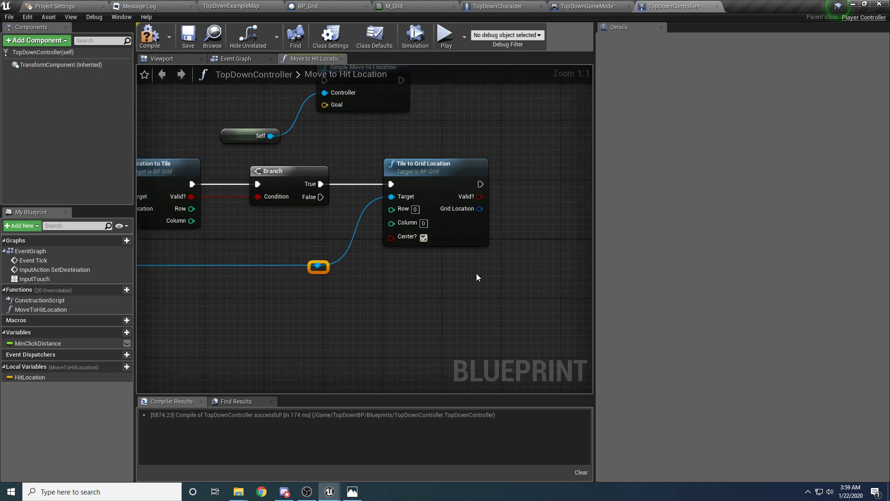
mouse_move(195, 209)
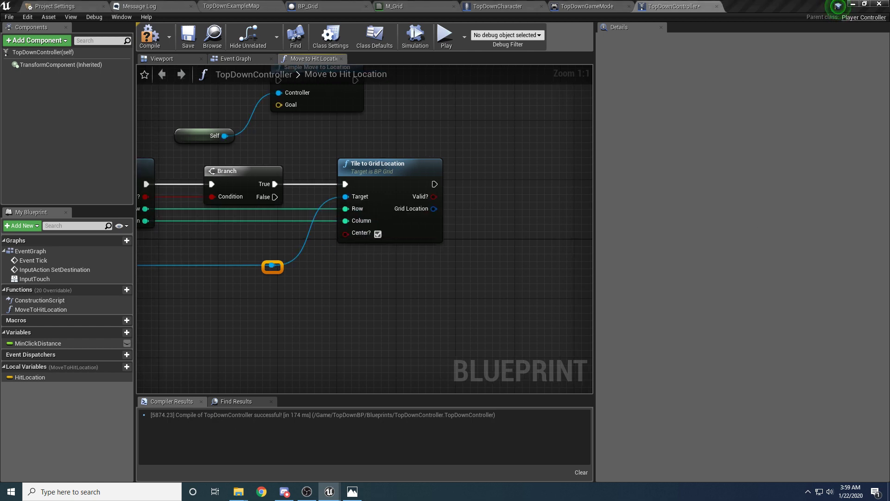
scroll(down, 3)
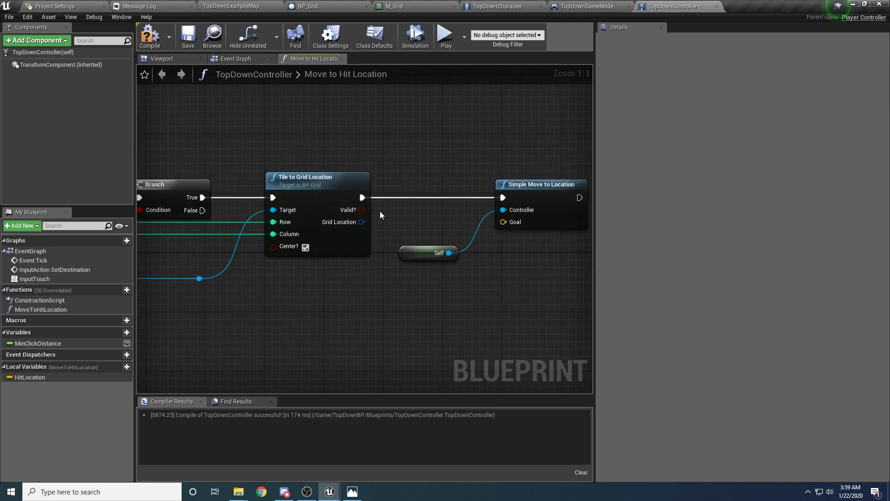
mouse_move(361, 210)
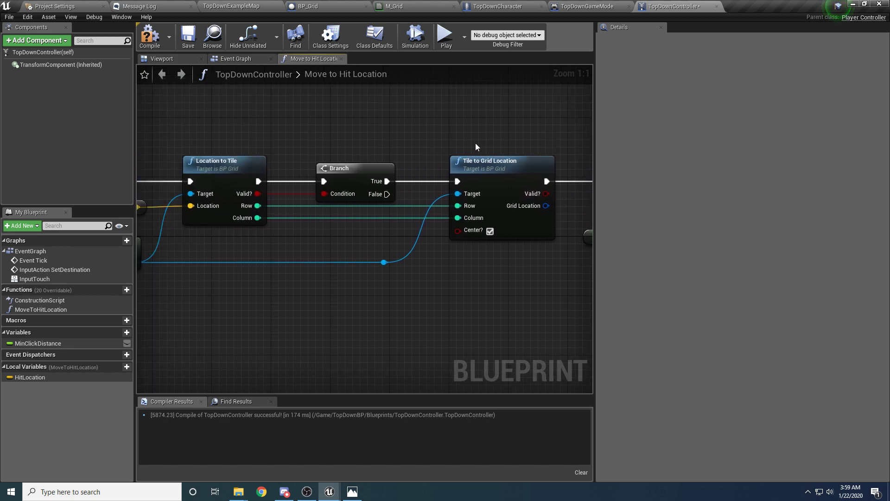
mouse_move(242, 217)
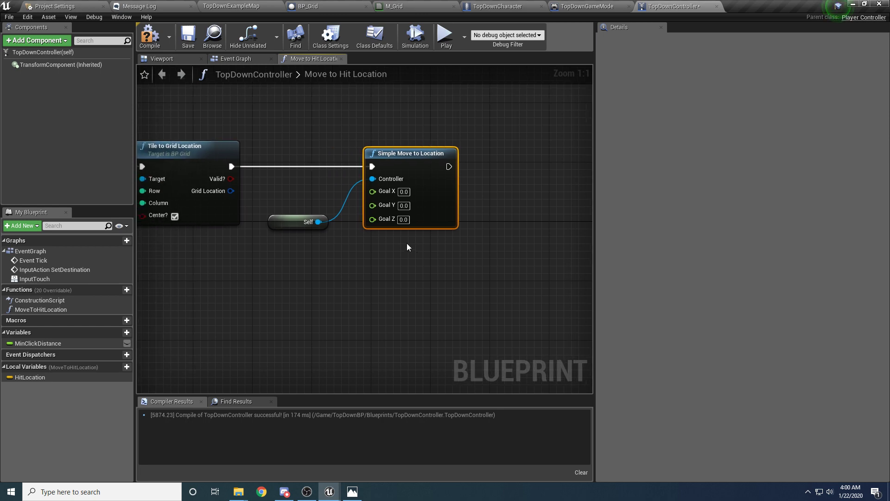
Split Grid Location and HitLocation pins so the Goal takes tile X/Y and hit Z.
right_click(230, 191)
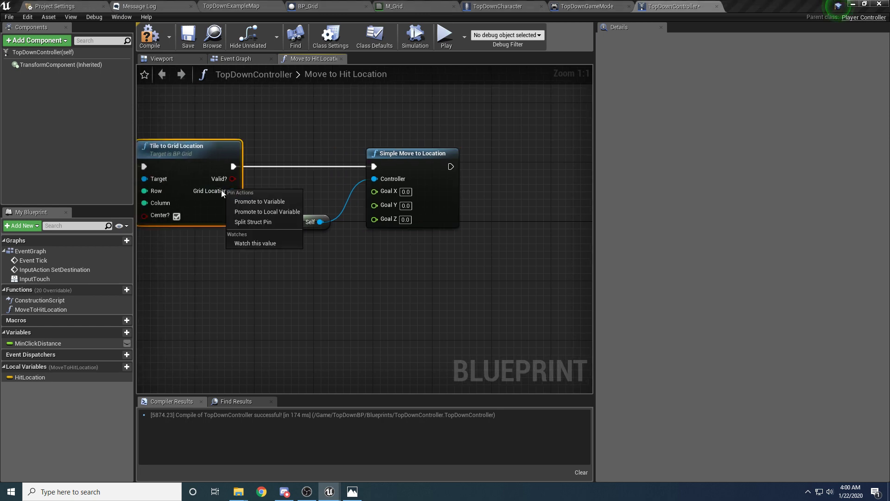
mouse_move(261, 225)
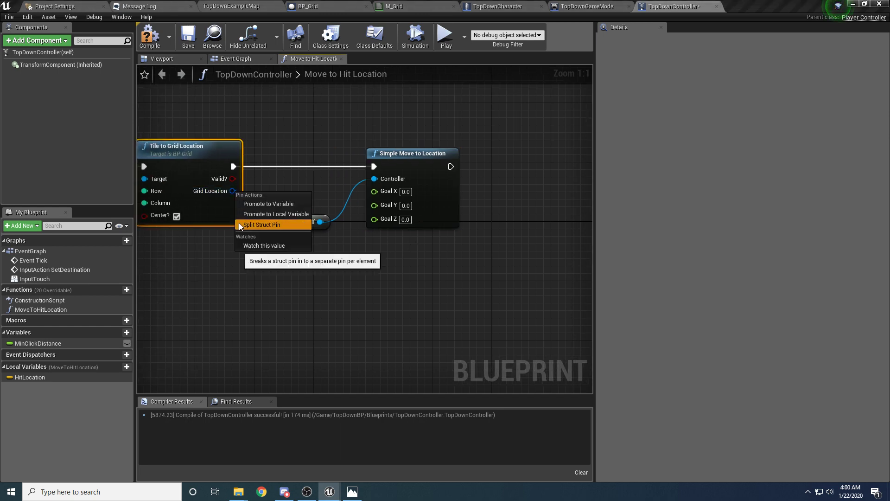
click(261, 225)
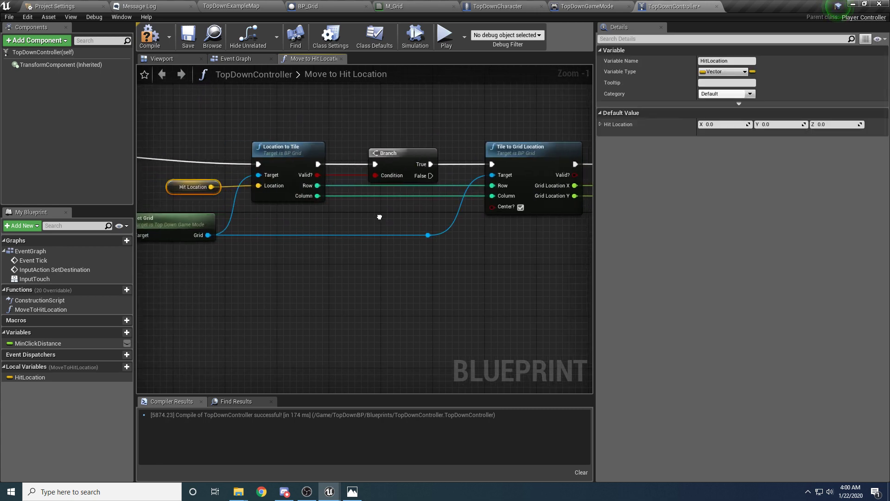
right_click(394, 240)
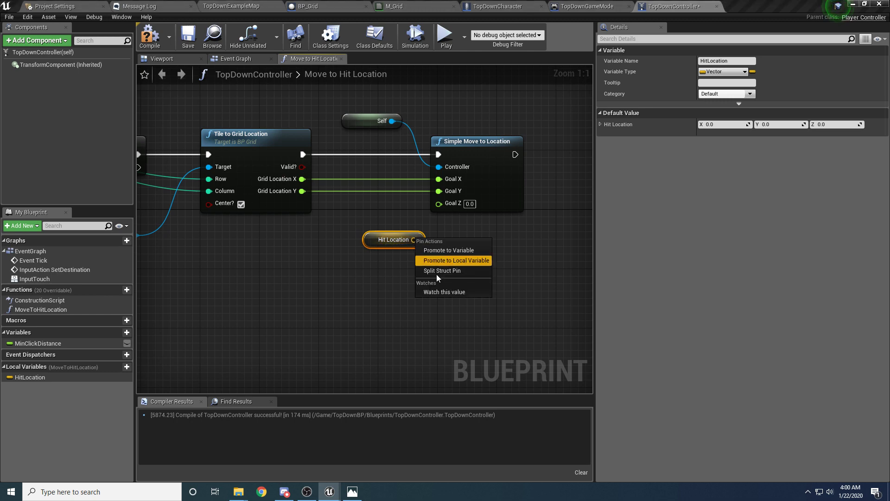
click(442, 270)
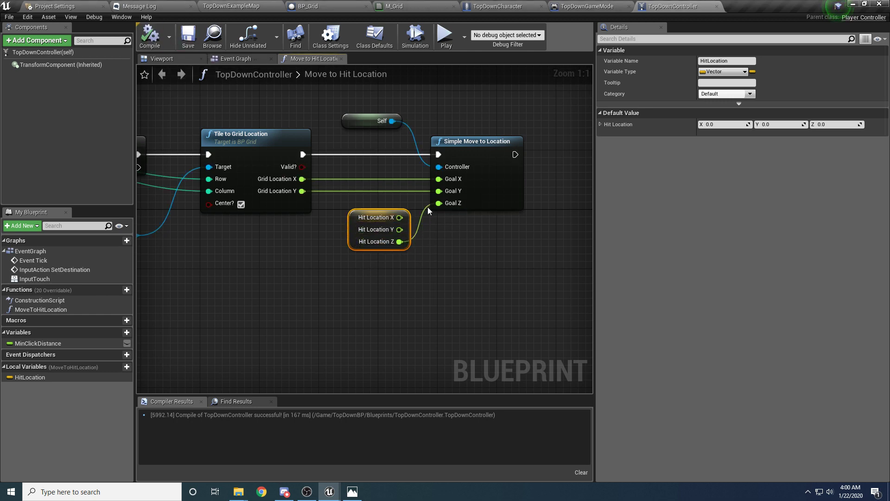
mouse_move(446, 36)
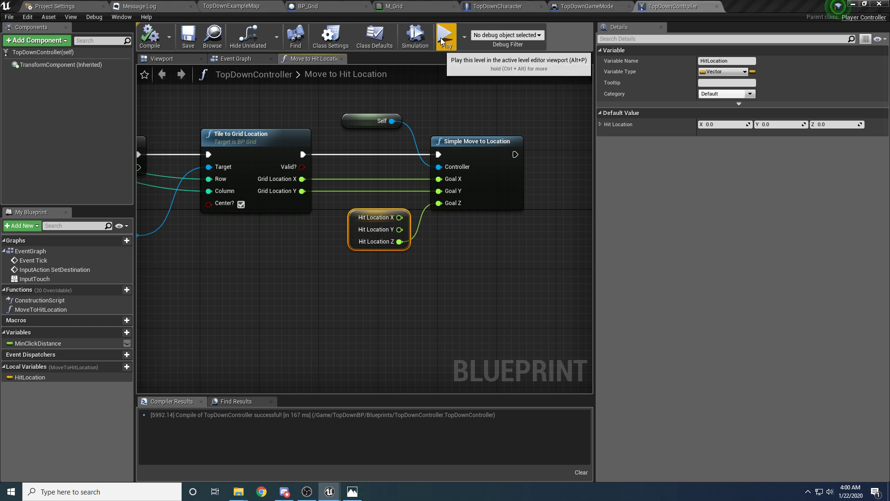
mouse_move(415, 36)
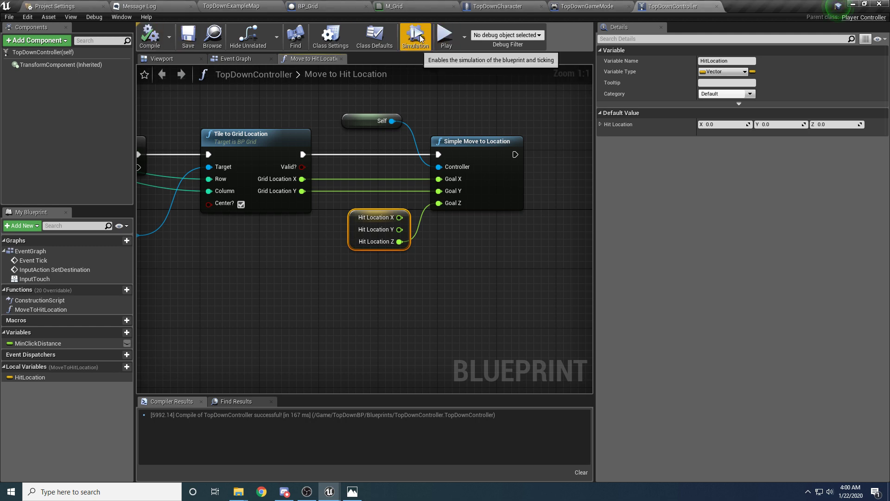
click(414, 35)
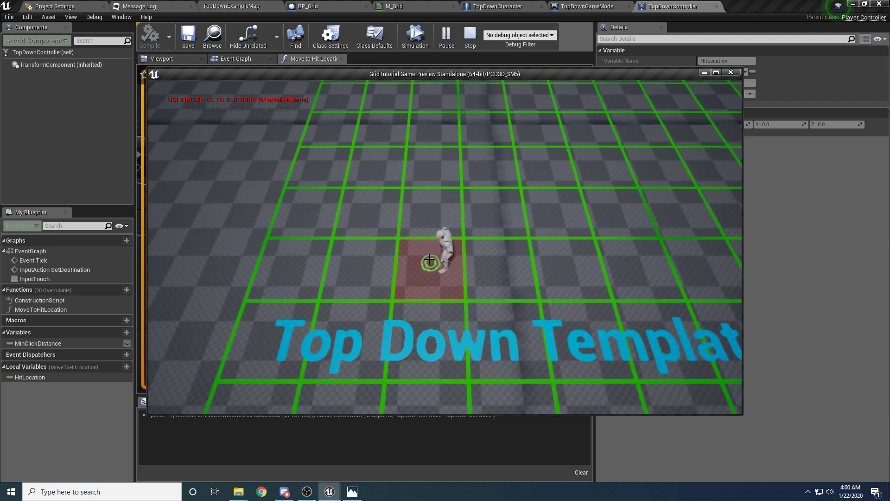
click(430, 301)
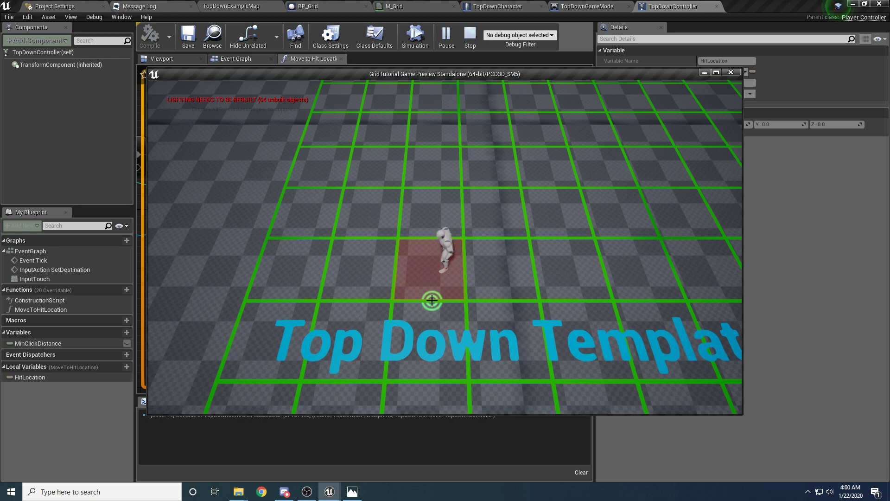
click(469, 35)
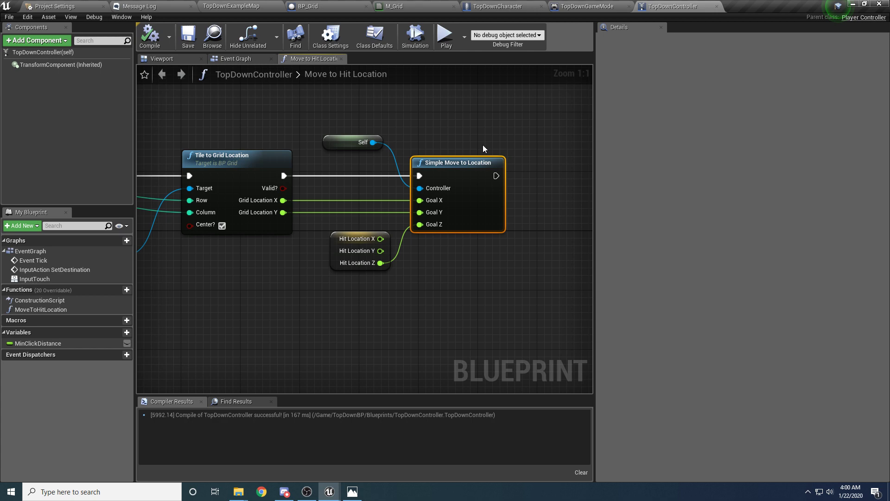
mouse_move(393, 7)
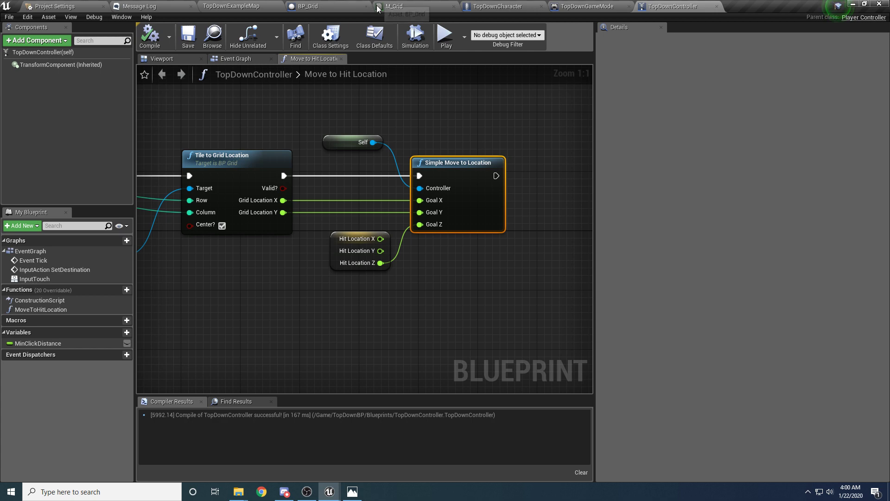
click(502, 6)
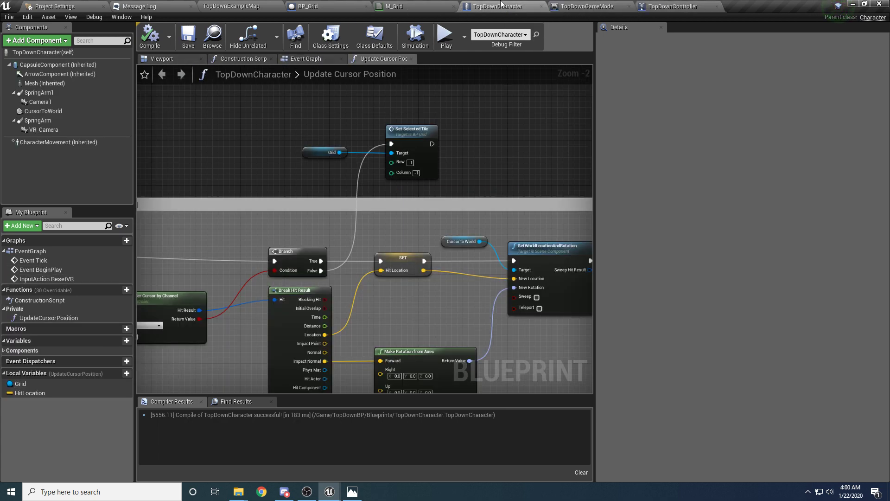
click(162, 59)
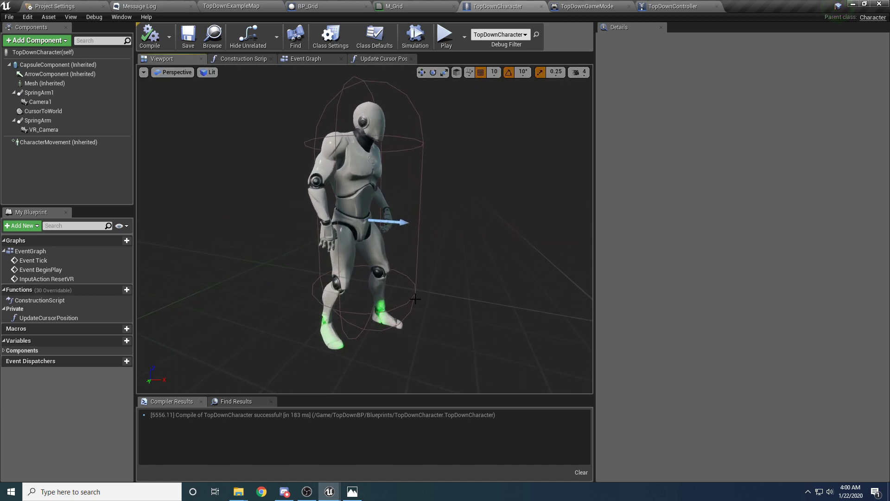
click(578, 6)
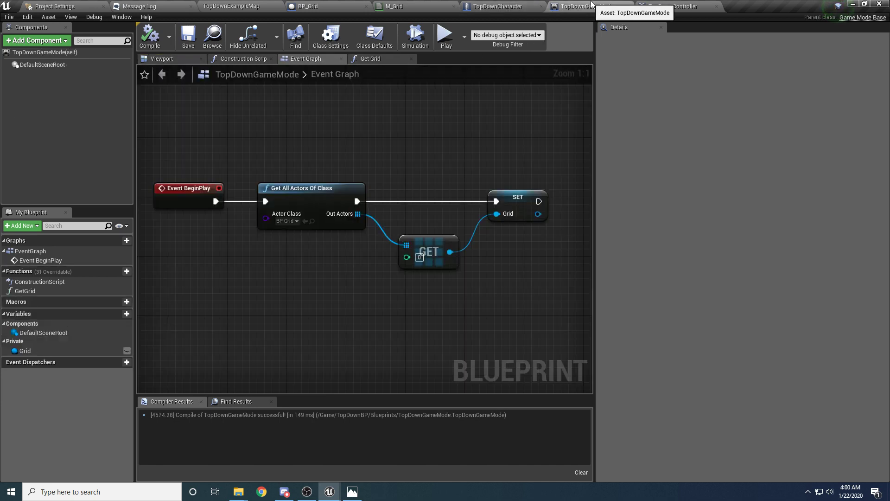
click(675, 7)
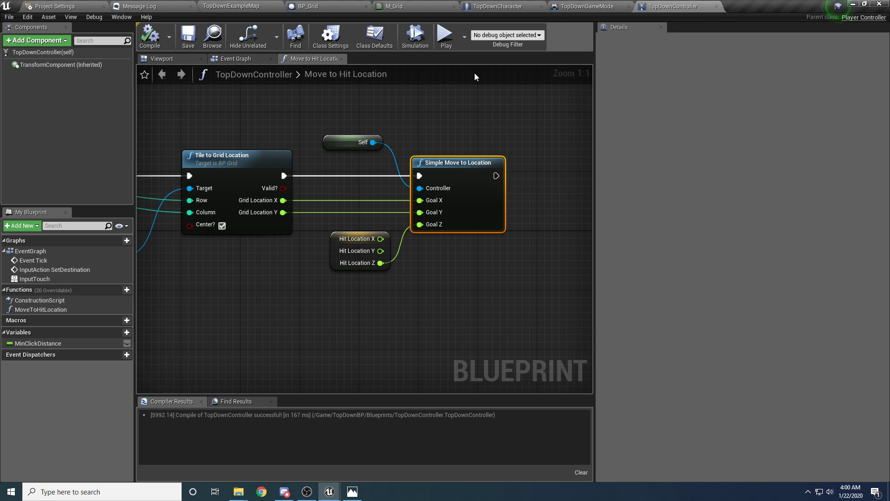
Launch a standalone play-test and send the character to several grid tiles, watching it reach each centre.
click(447, 33)
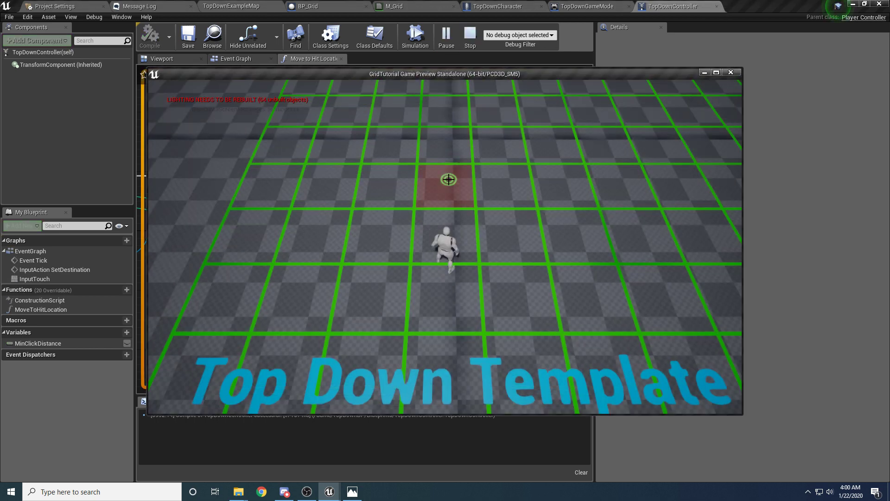
click(497, 215)
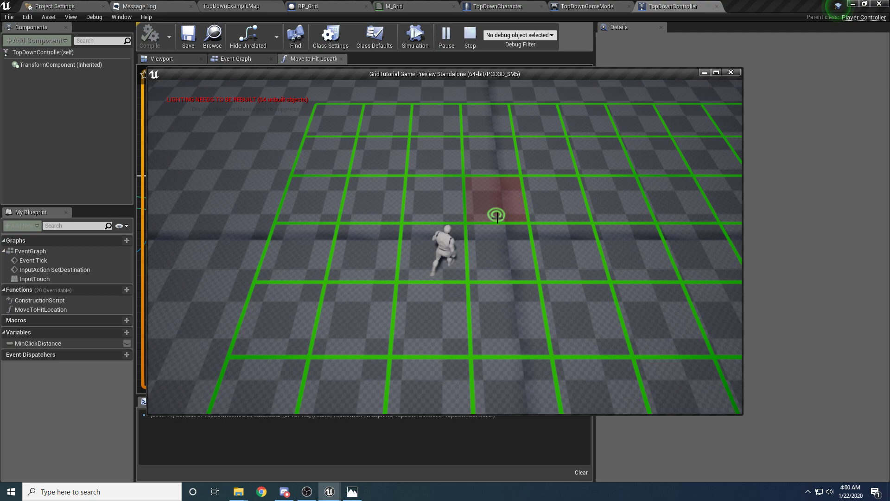
click(537, 310)
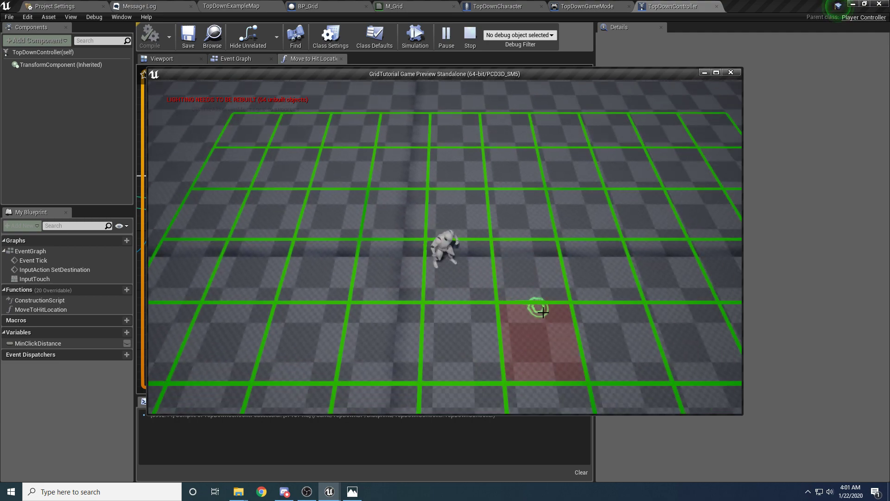
click(465, 309)
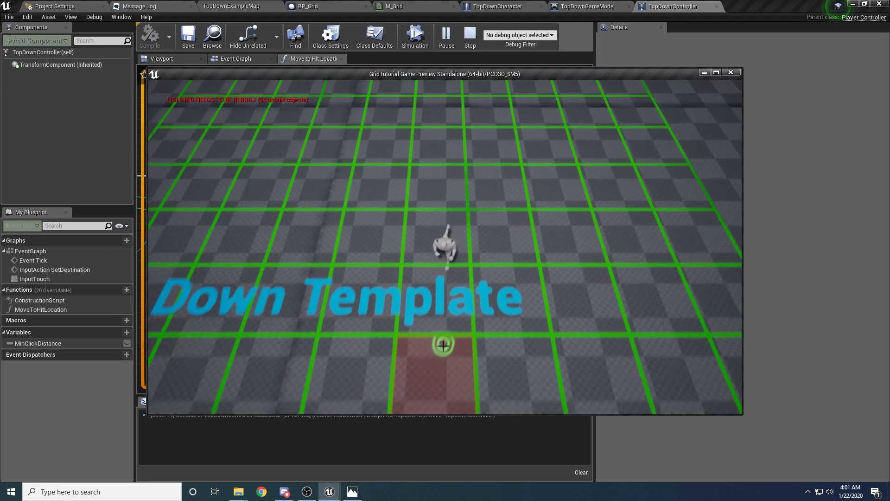
click(444, 345)
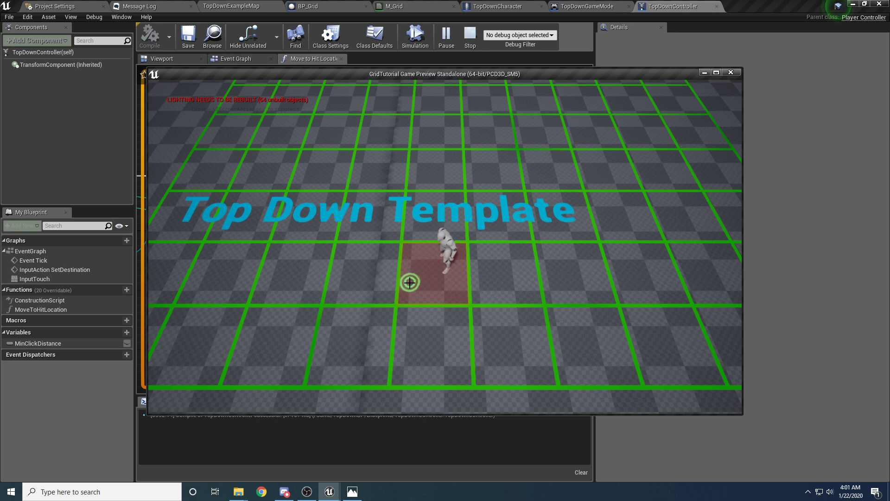
click(489, 298)
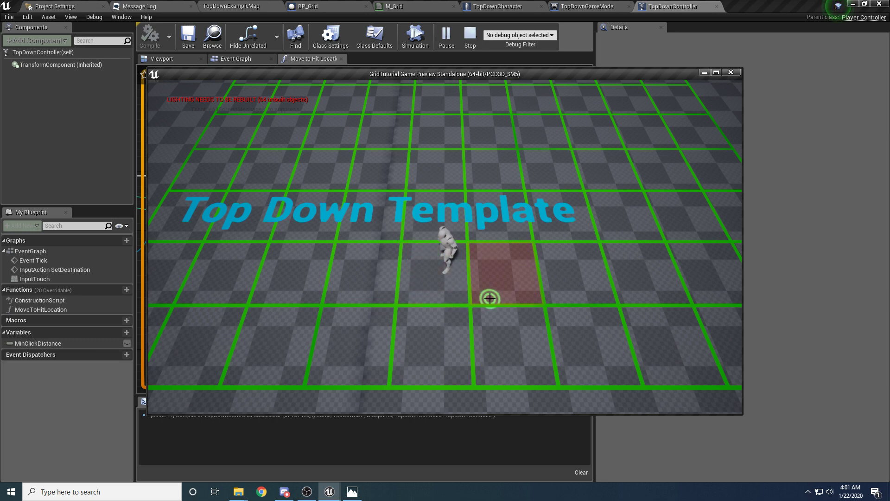
click(490, 298)
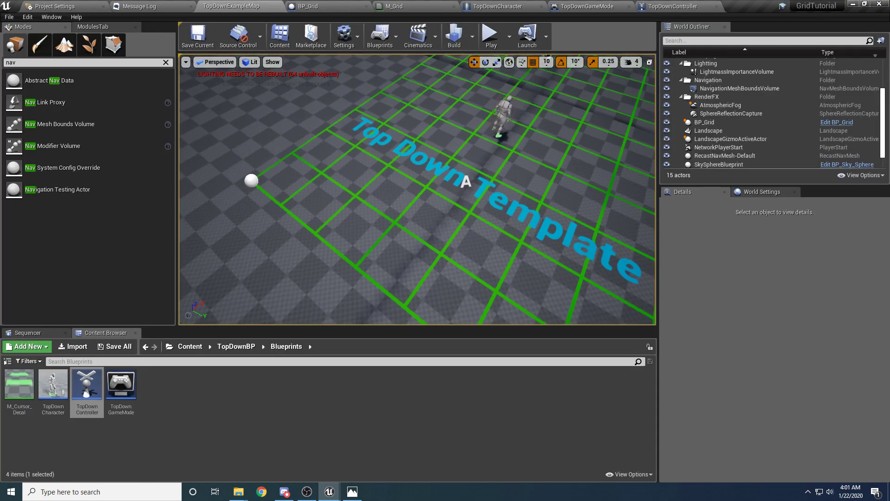
Select BP_Grid in the level and open the viewport's Lit view mode dropdown.
click(704, 122)
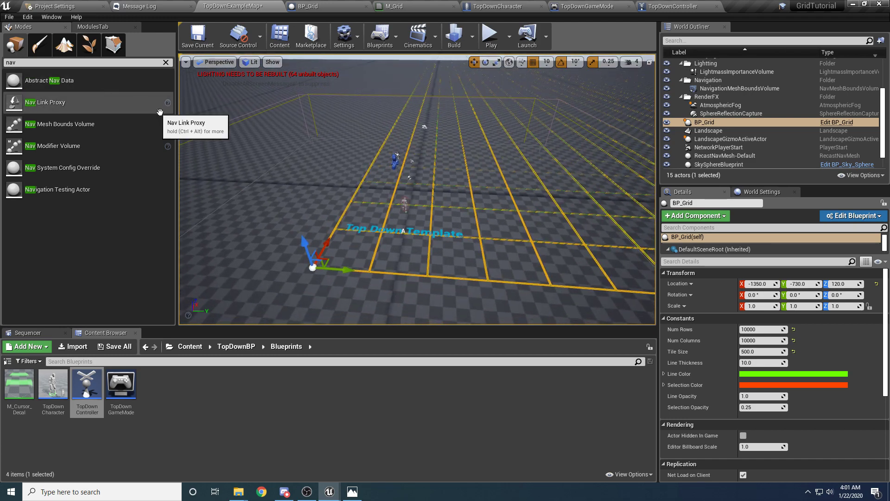
click(249, 63)
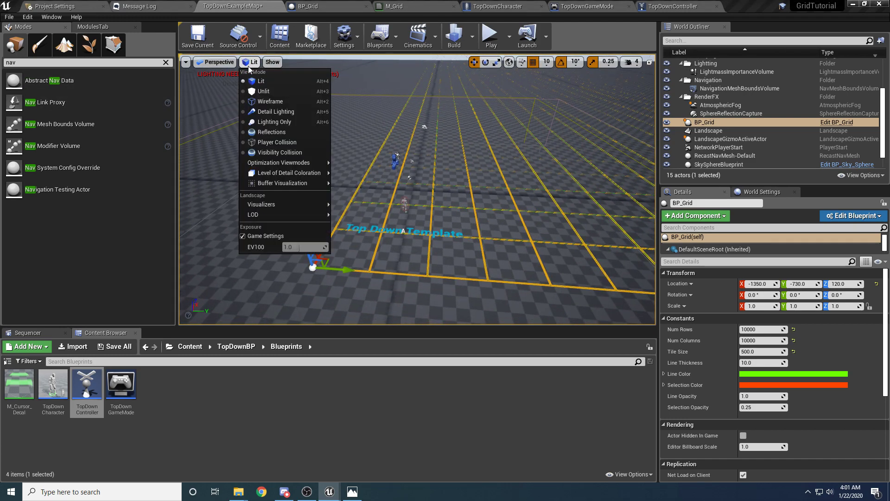
mouse_move(272, 131)
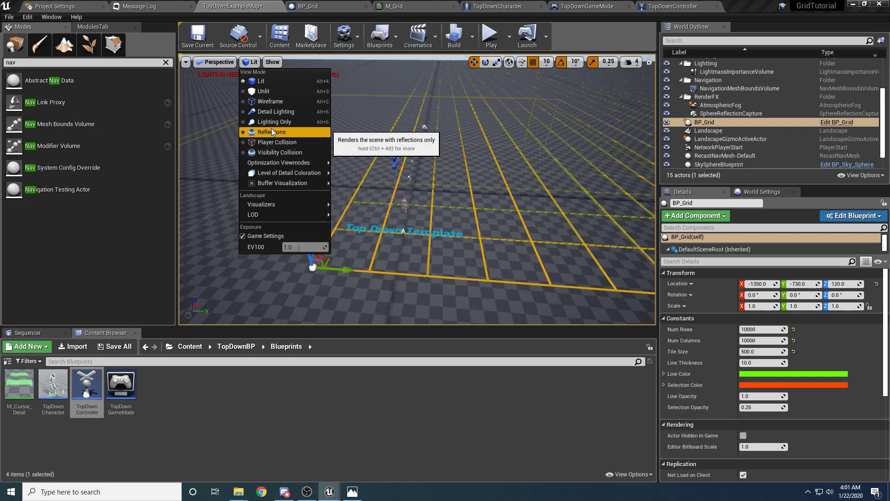
mouse_move(274, 121)
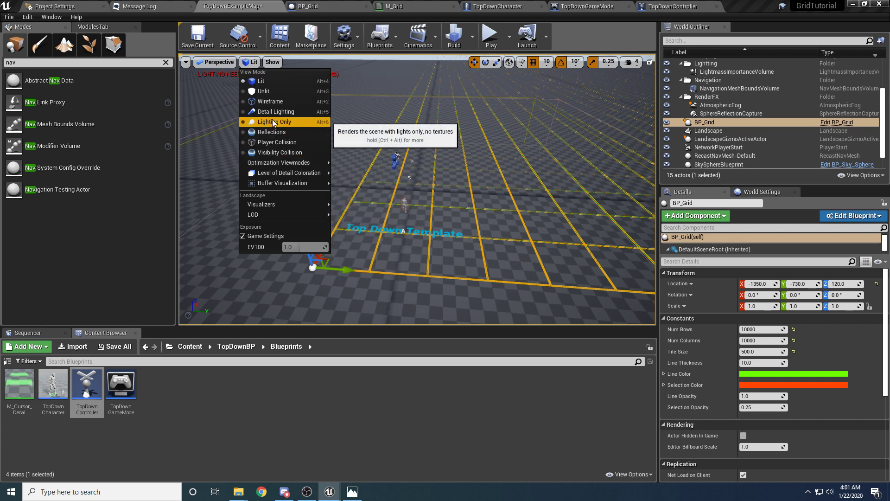
Show the Navigation overlay in the viewport and undo the accidental grid scaling.
click(272, 62)
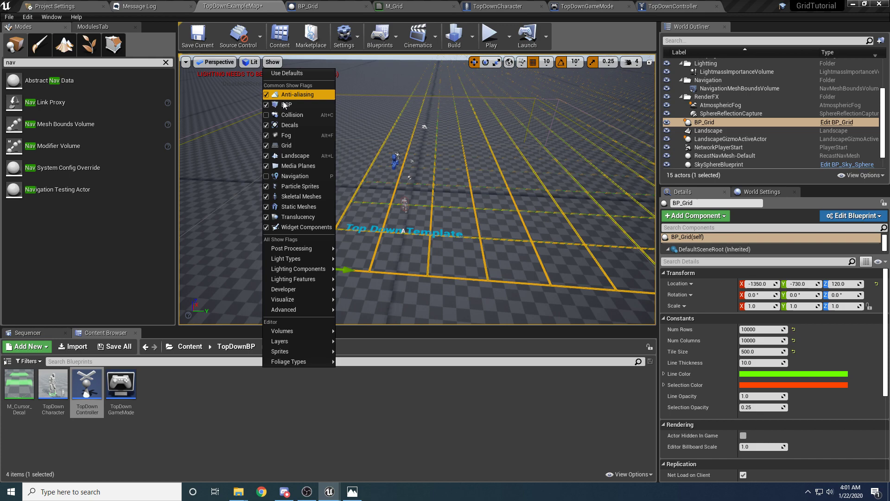
click(294, 176)
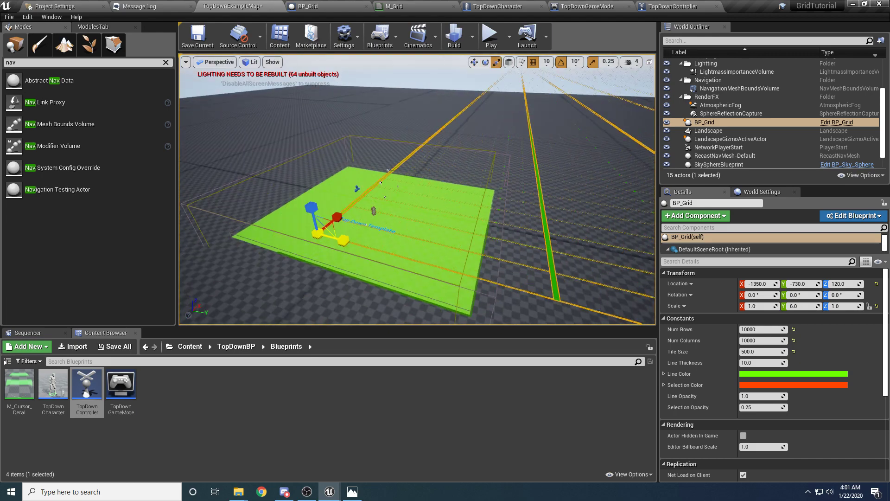
key(ctrl+z)
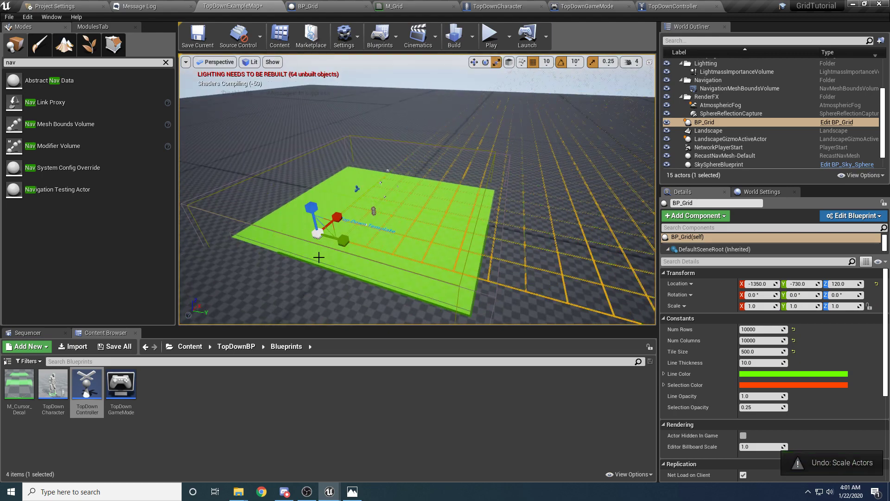
Filter the World Outliner by 'nav' and select the NavMeshBoundsVolume (scale 6.5 by 7.75).
click(709, 131)
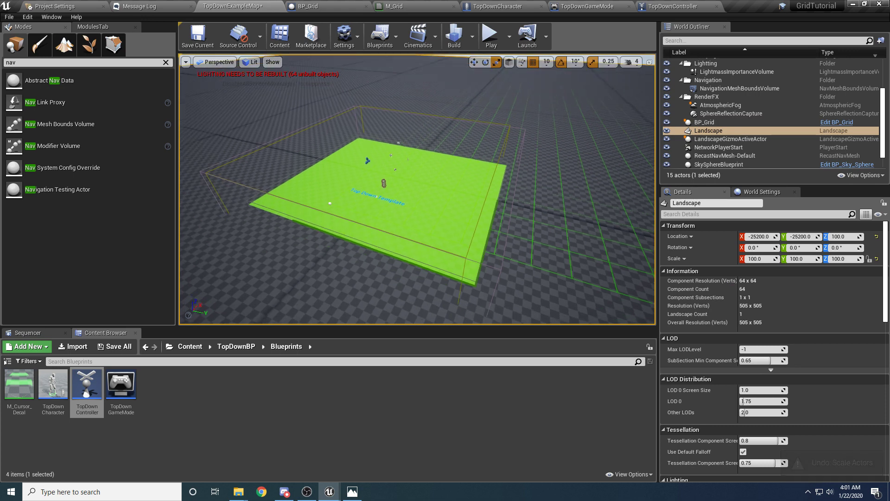
click(708, 80)
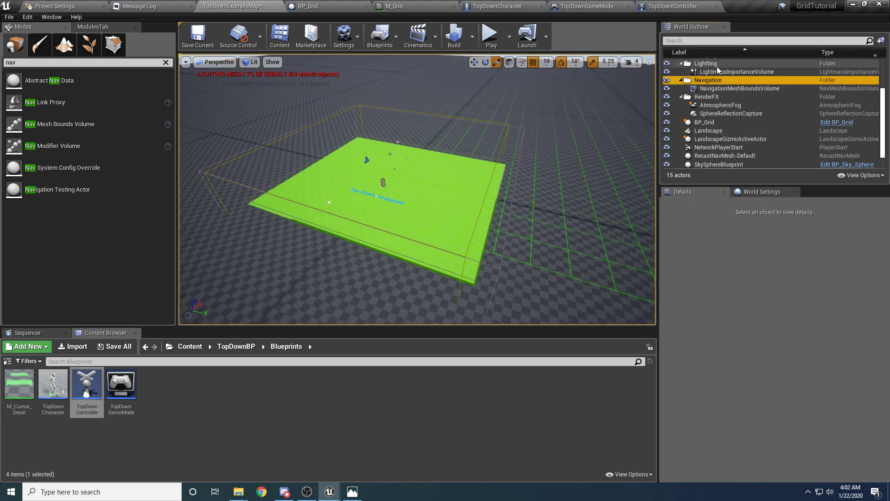
text(nav)
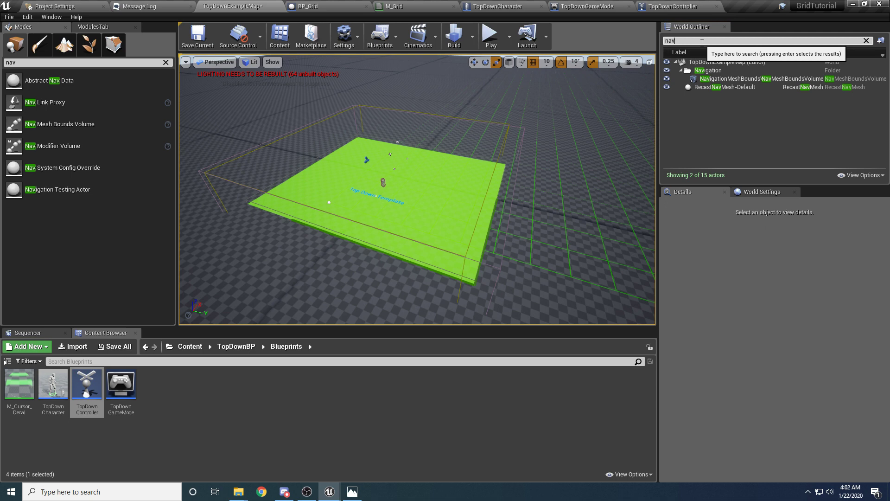
click(733, 78)
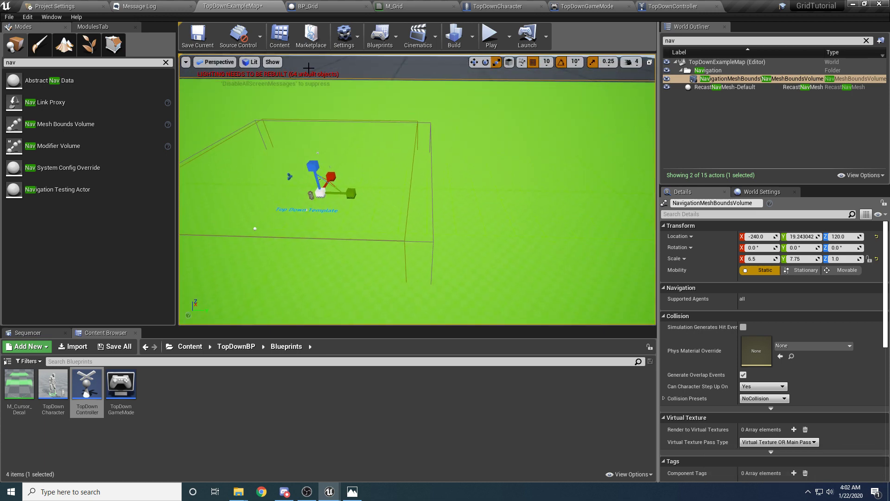
Hide the Navigation overlay again so the grid is visible.
click(272, 62)
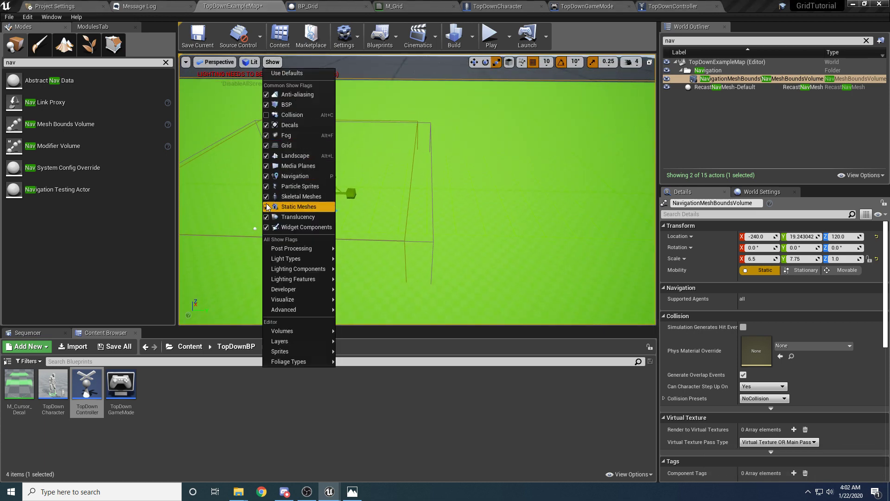
mouse_move(295, 176)
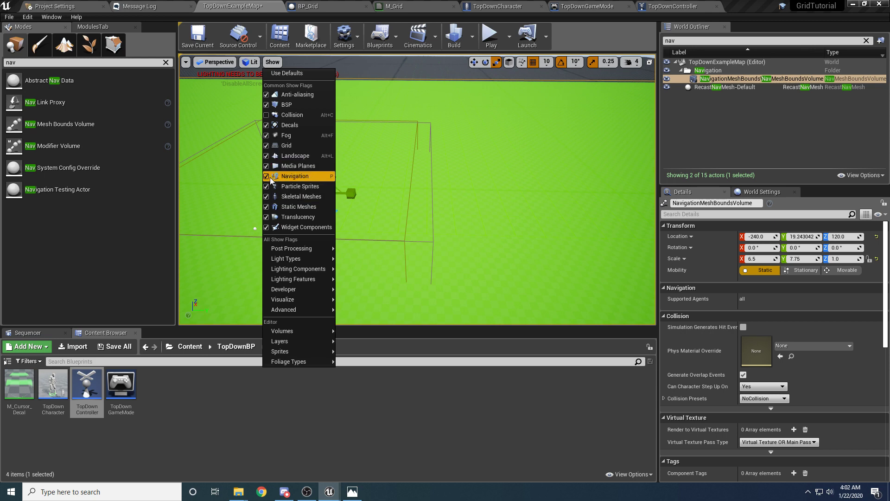
click(266, 176)
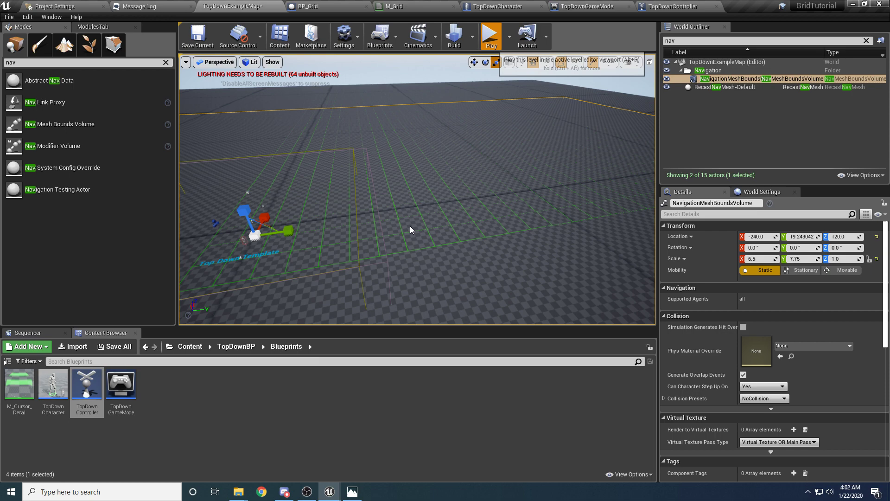
Play the level in the editor viewport to test tile-click movement.
click(490, 35)
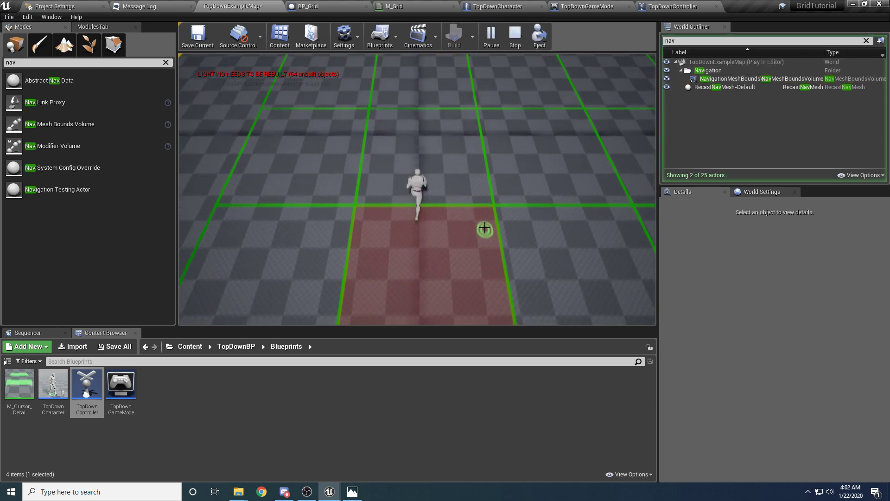